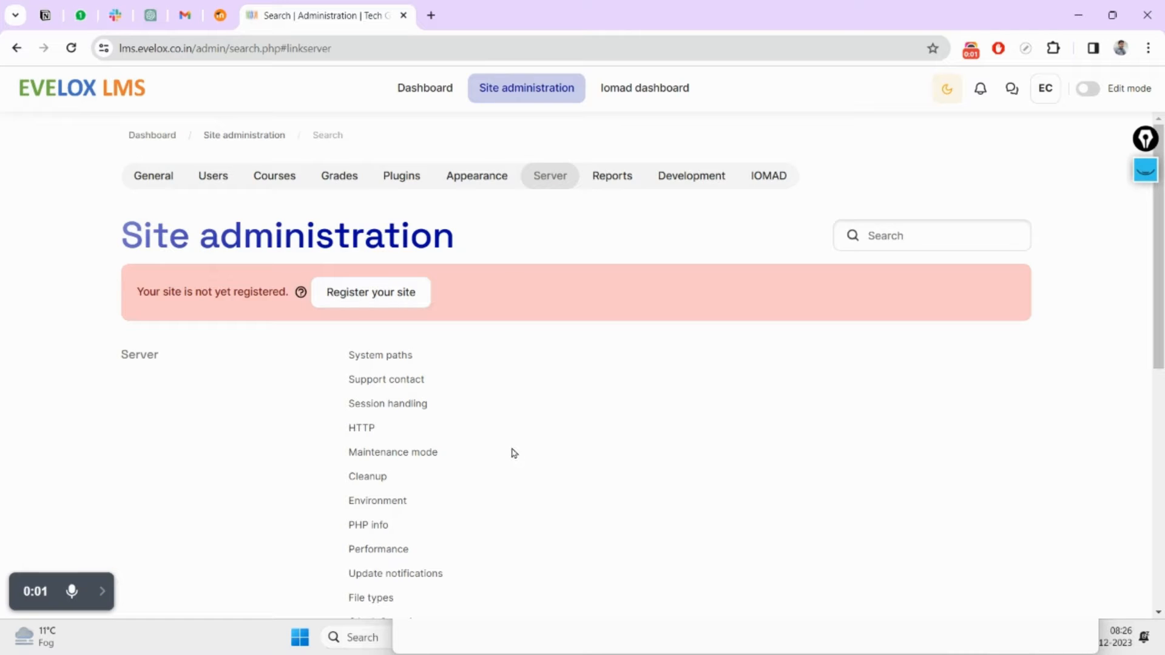
{"action": "mouse_move", "coordinate": [702, 475]}
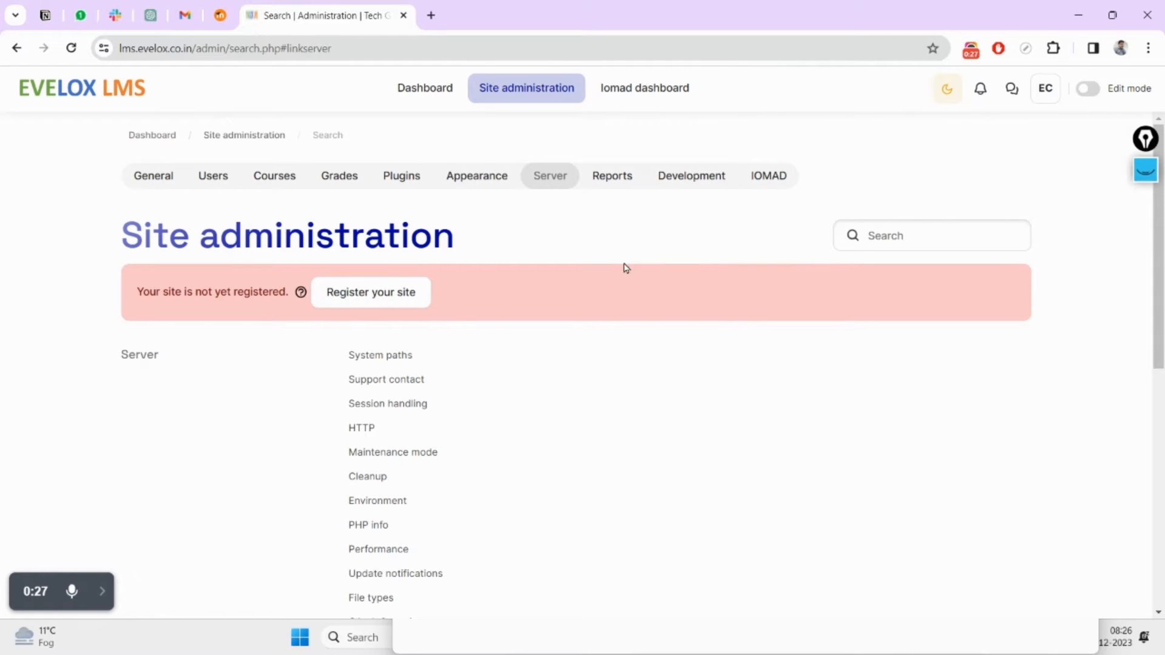
Scroll the Server settings down to the Email group with Outgoing mail configuration
{"action": "scroll", "scroll_direction": "down", "scroll_amount": 3}
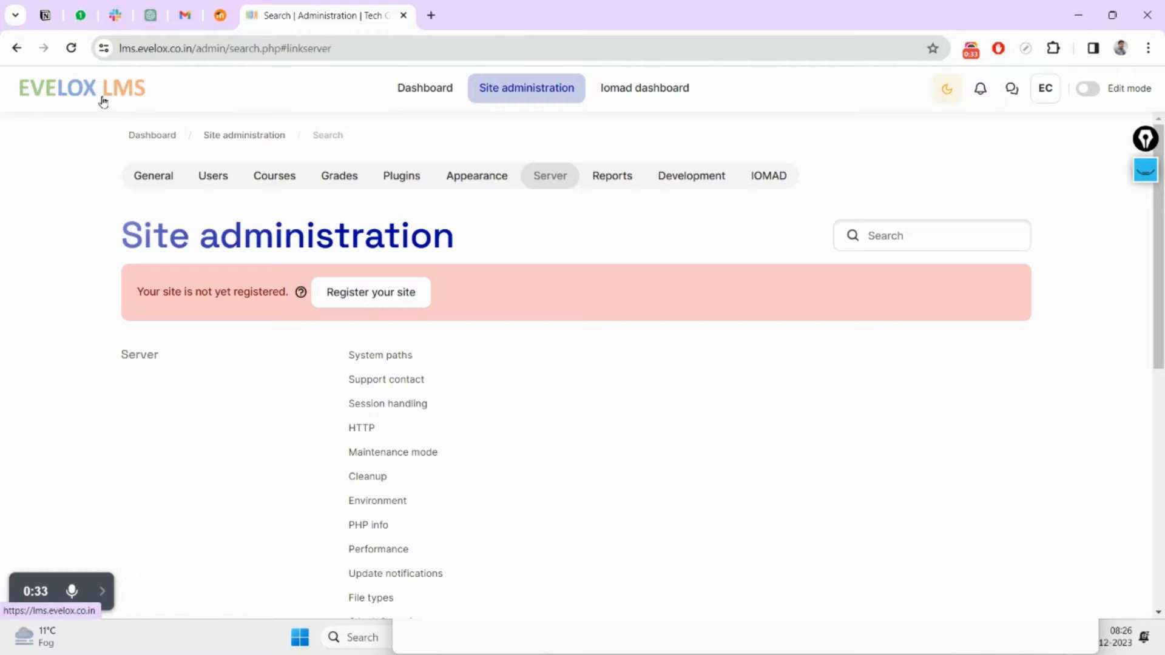
{"action": "mouse_move", "coordinate": [74, 200]}
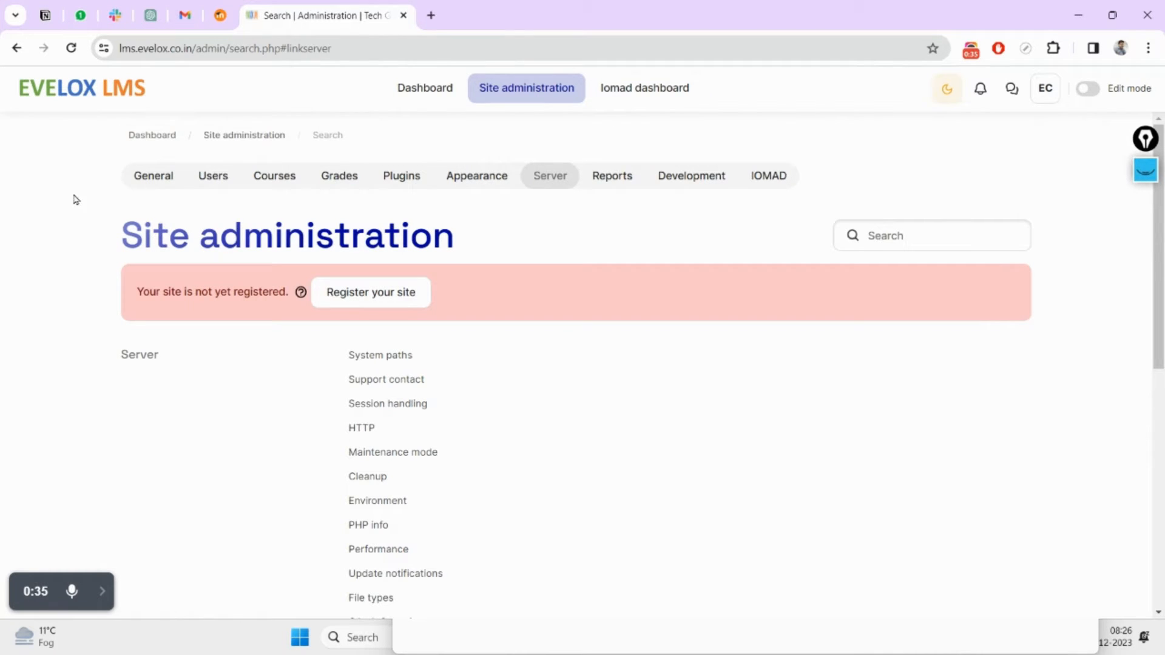
{"action": "mouse_move", "coordinate": [528, 215]}
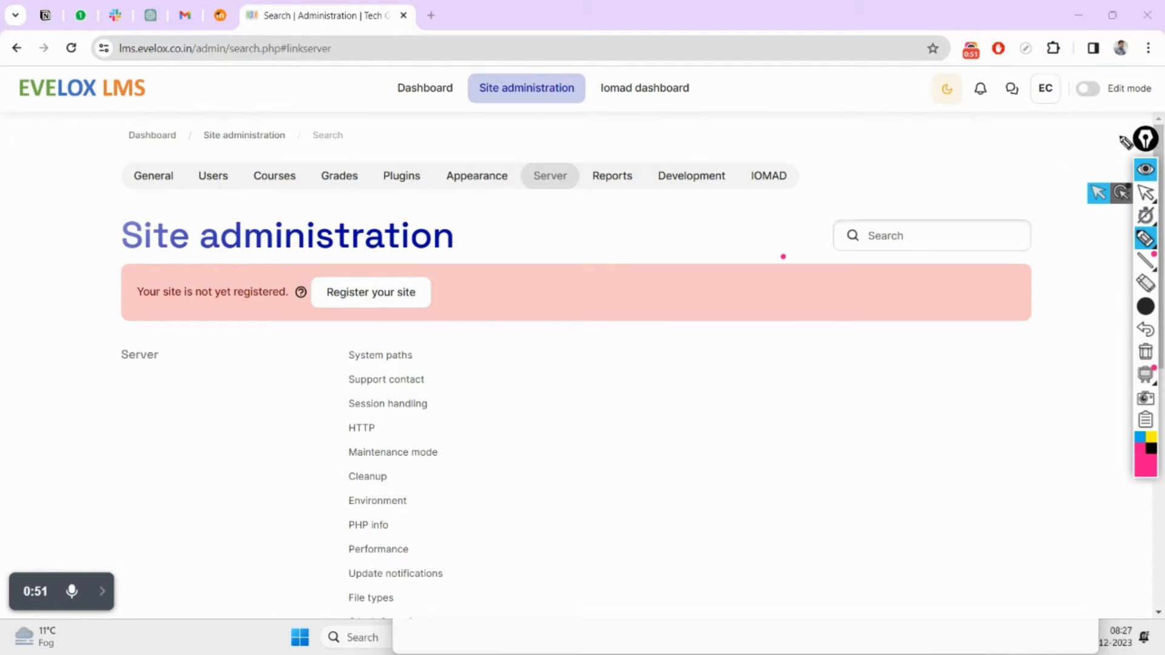
{"action": "scroll", "scroll_direction": "down", "scroll_amount": 3}
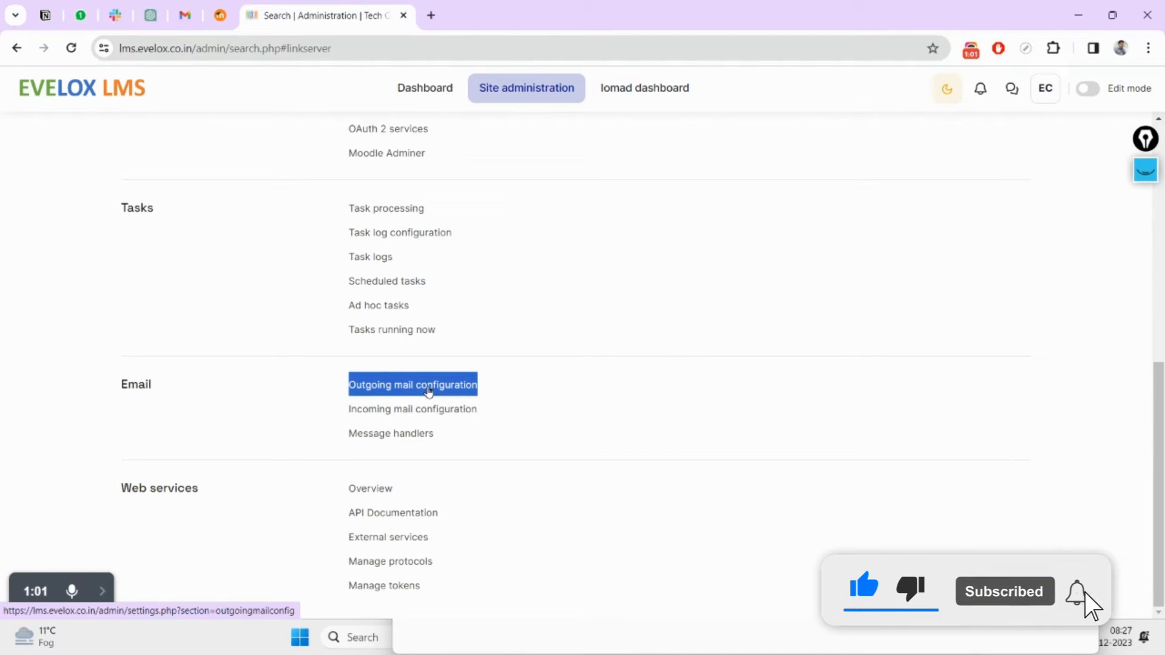
Open Outgoing mail configuration and set SMTP hosts to smtp.office365.com:587
{"action": "left_click", "coordinate": [412, 385]}
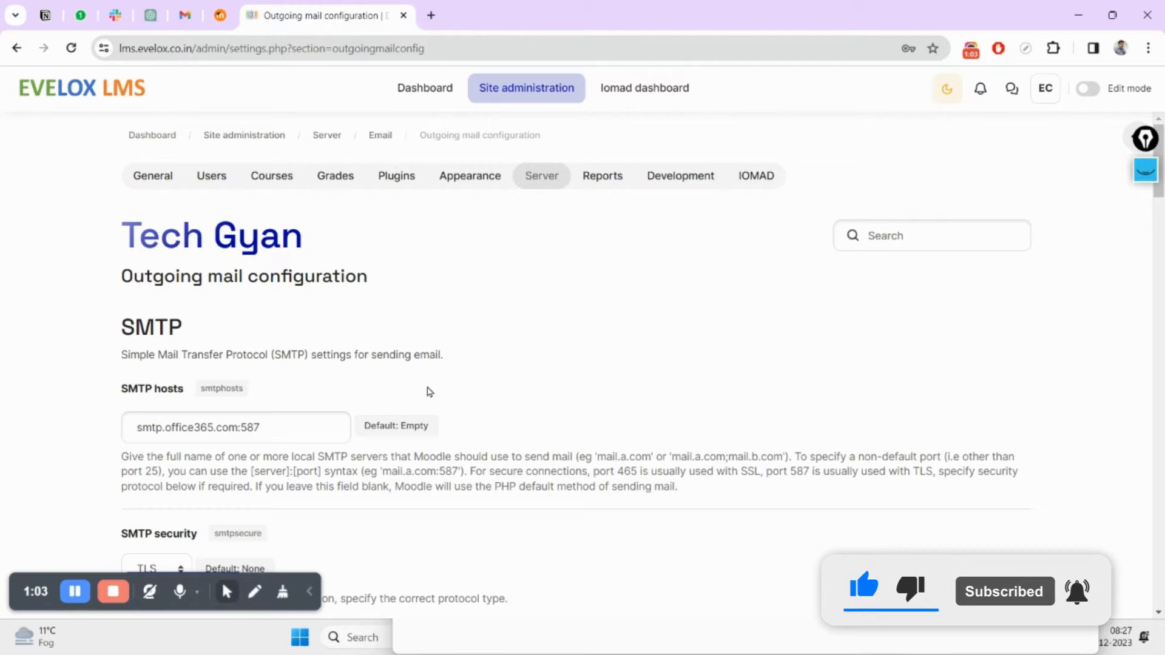
{"action": "scroll", "scroll_direction": "down", "scroll_amount": 3}
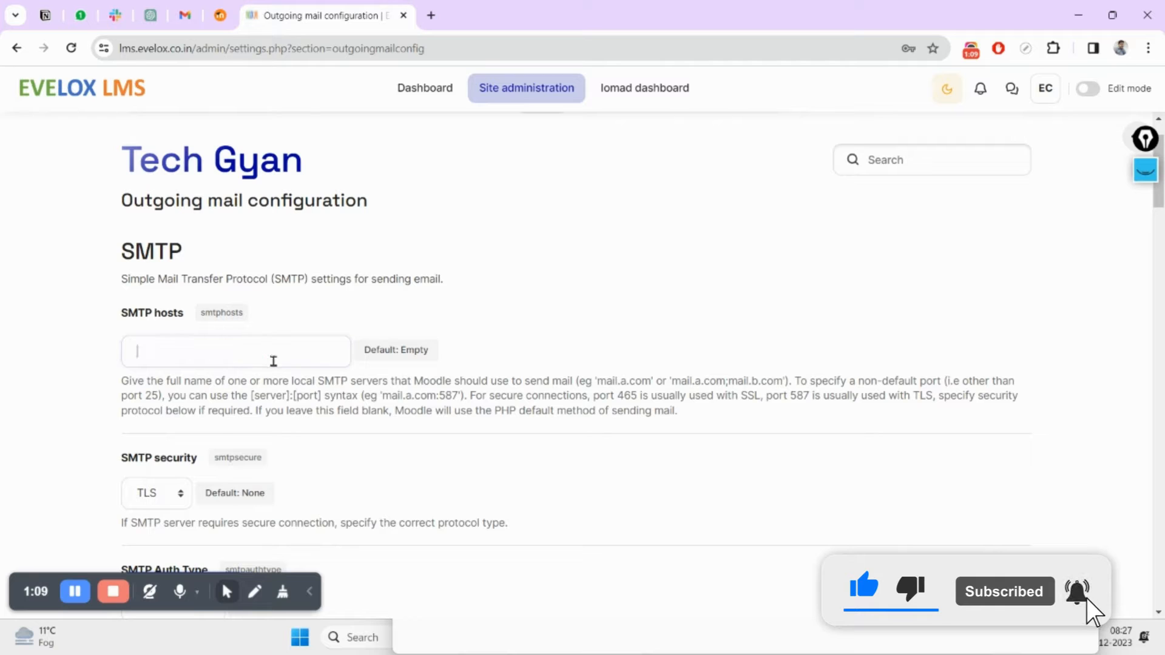
{"action": "type", "text": "smtp.gmail.com:465"}
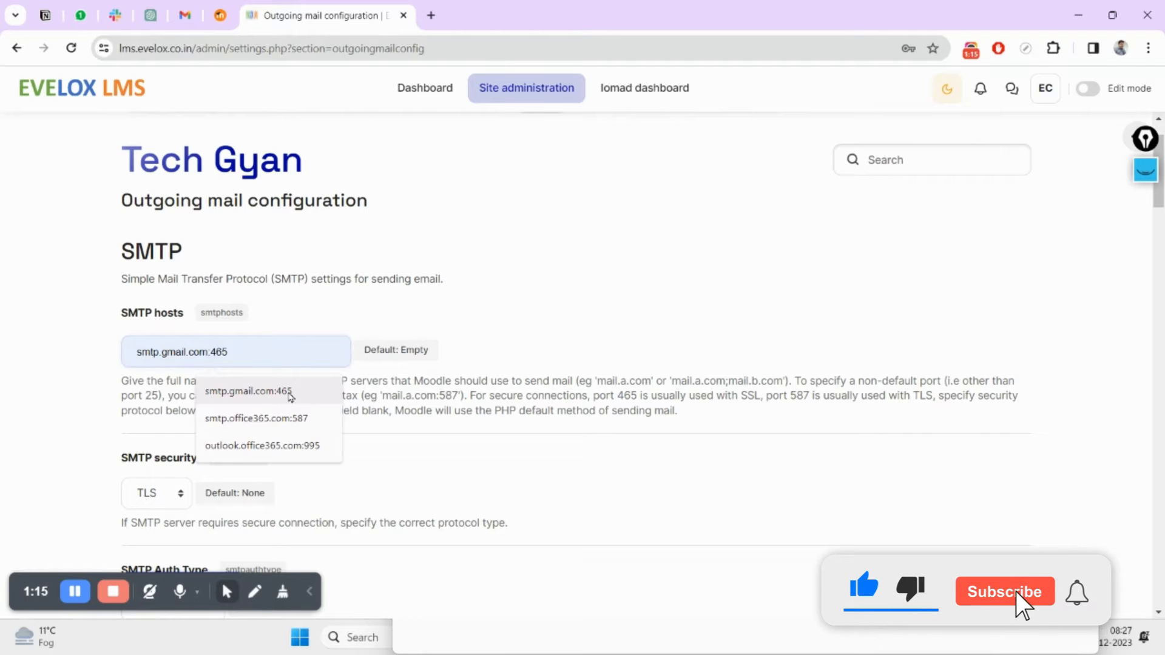
{"action": "left_click", "coordinate": [1005, 592]}
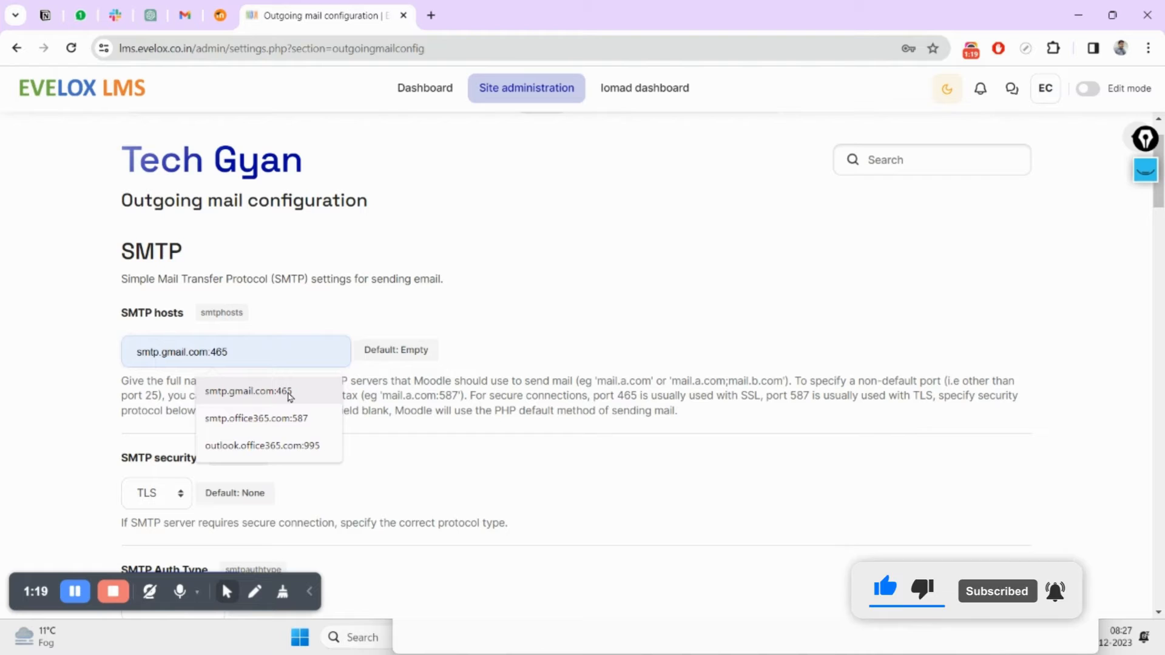
{"action": "left_click", "coordinate": [255, 445]}
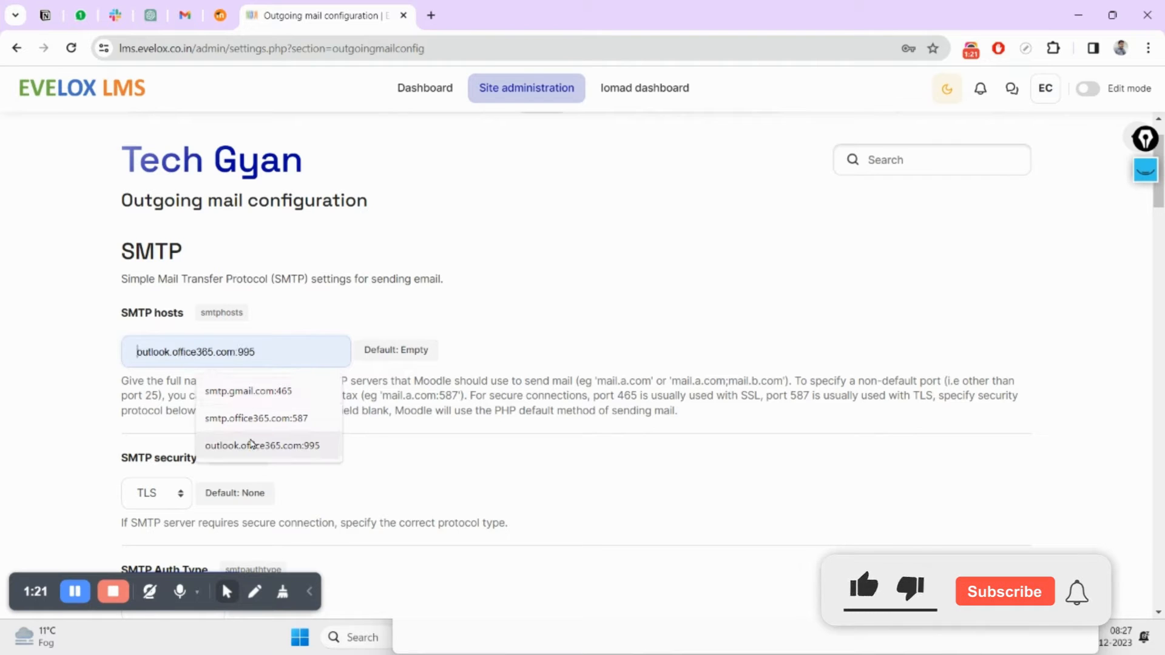
{"action": "left_click", "coordinate": [245, 418]}
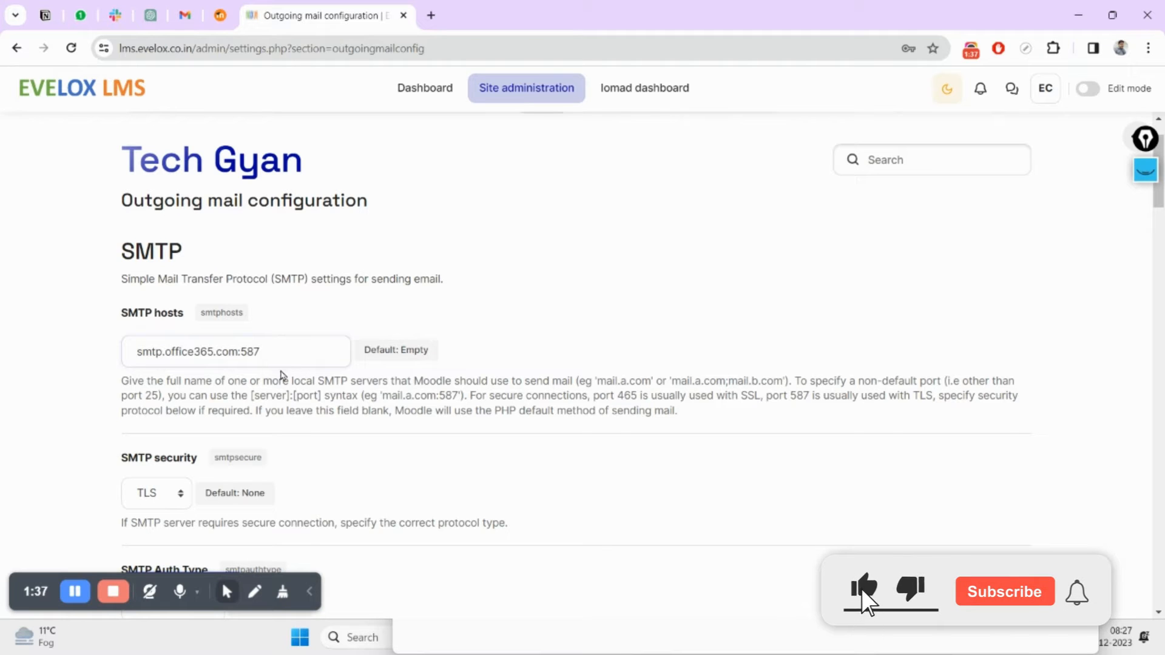
Search the page for port 587 and keep SMTP security set to TLS
{"action": "double_click", "coordinate": [249, 352]}
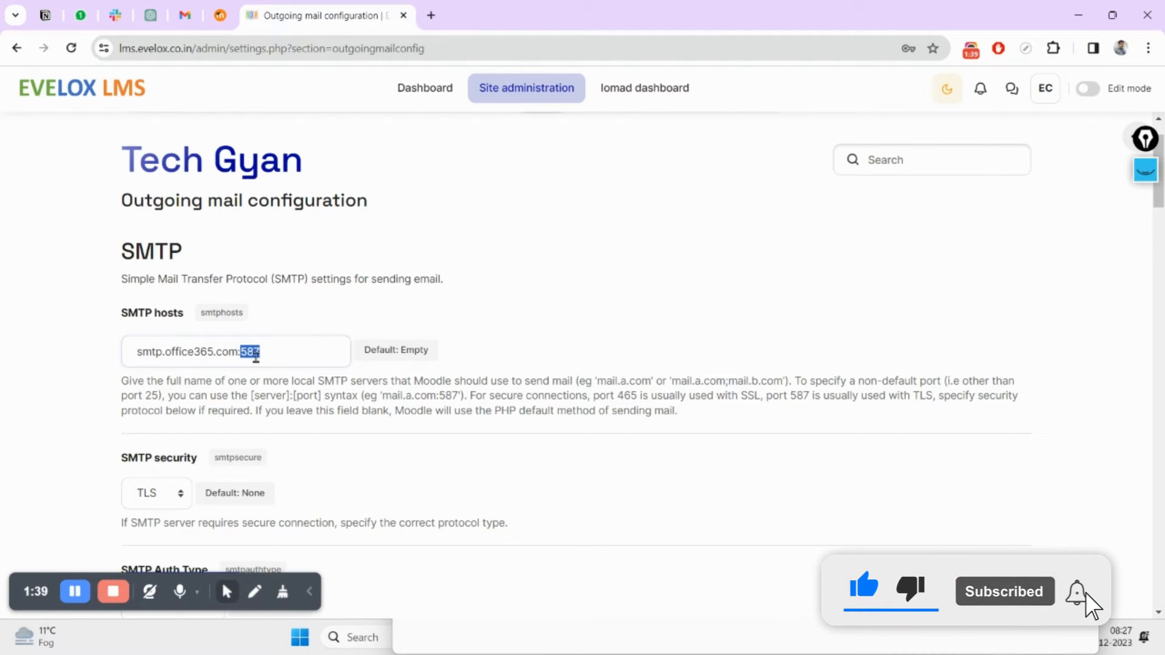
{"action": "key", "text": "Ctrl+f"}
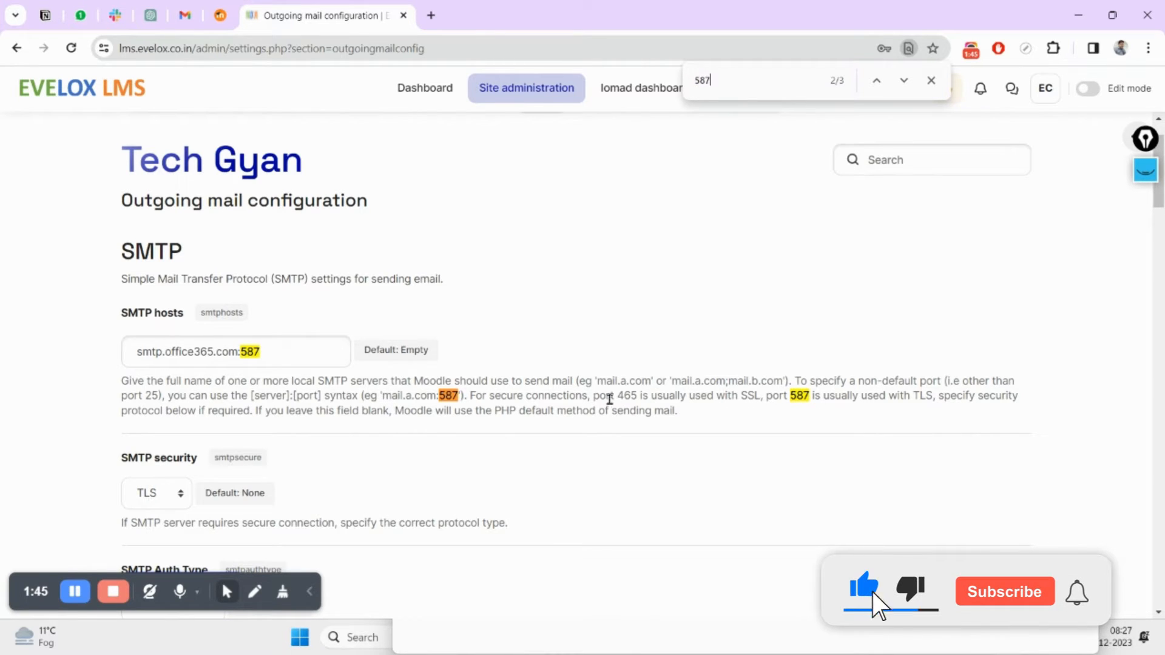
{"action": "left_click", "coordinate": [987, 592]}
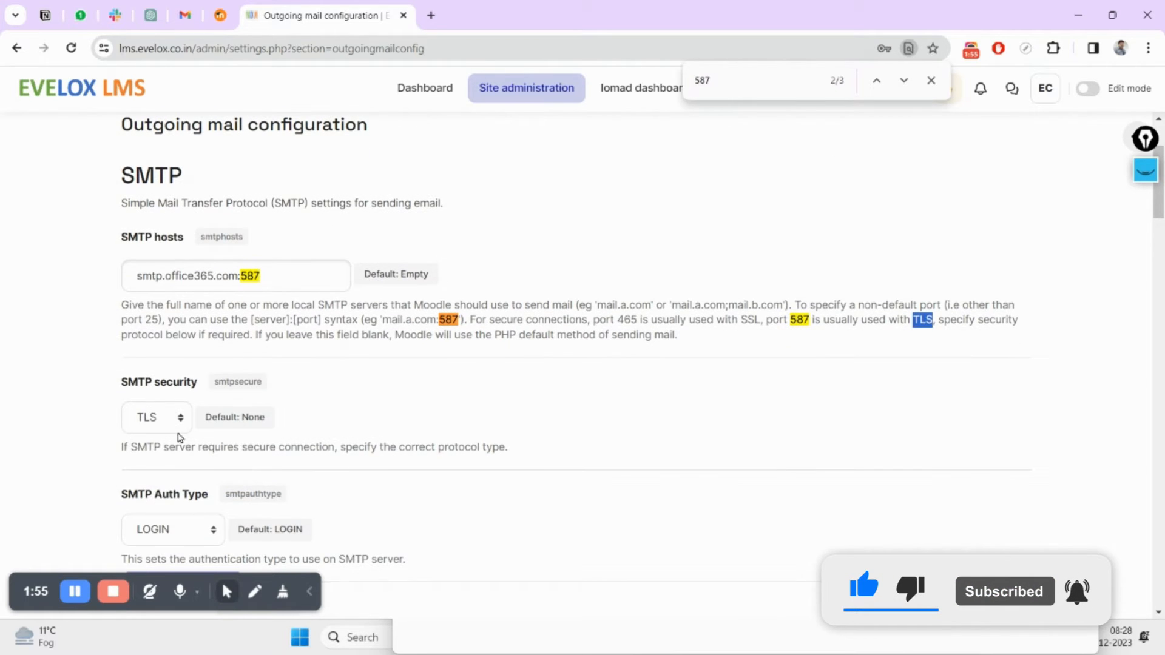
{"action": "left_click", "coordinate": [157, 417]}
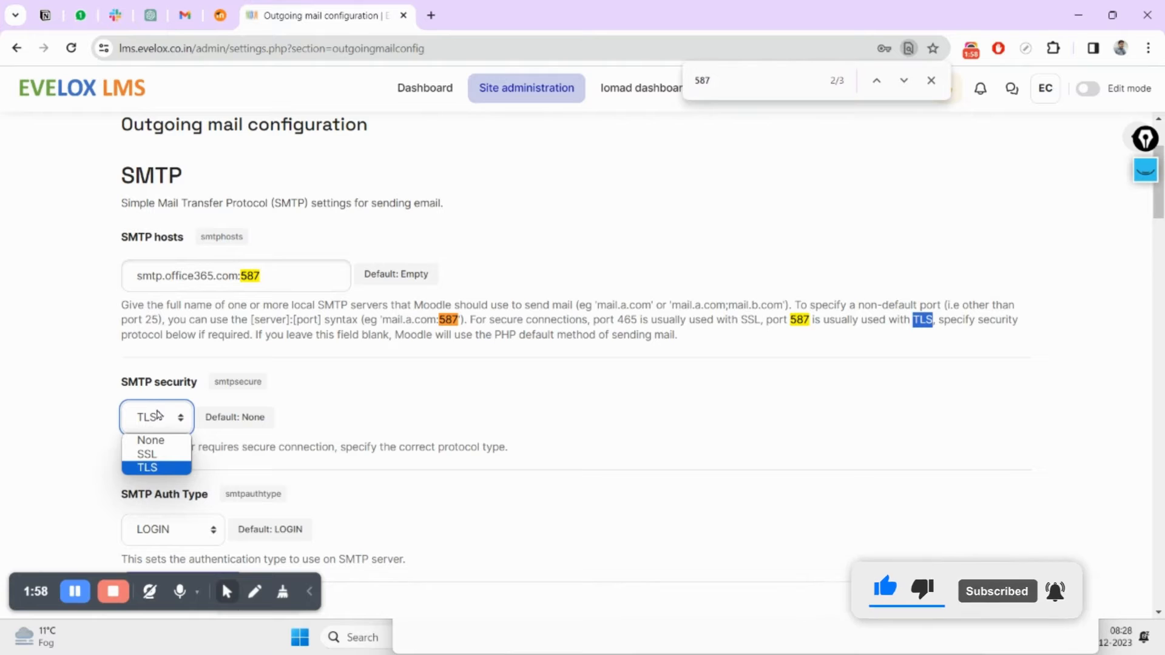
{"action": "left_click", "coordinate": [146, 467]}
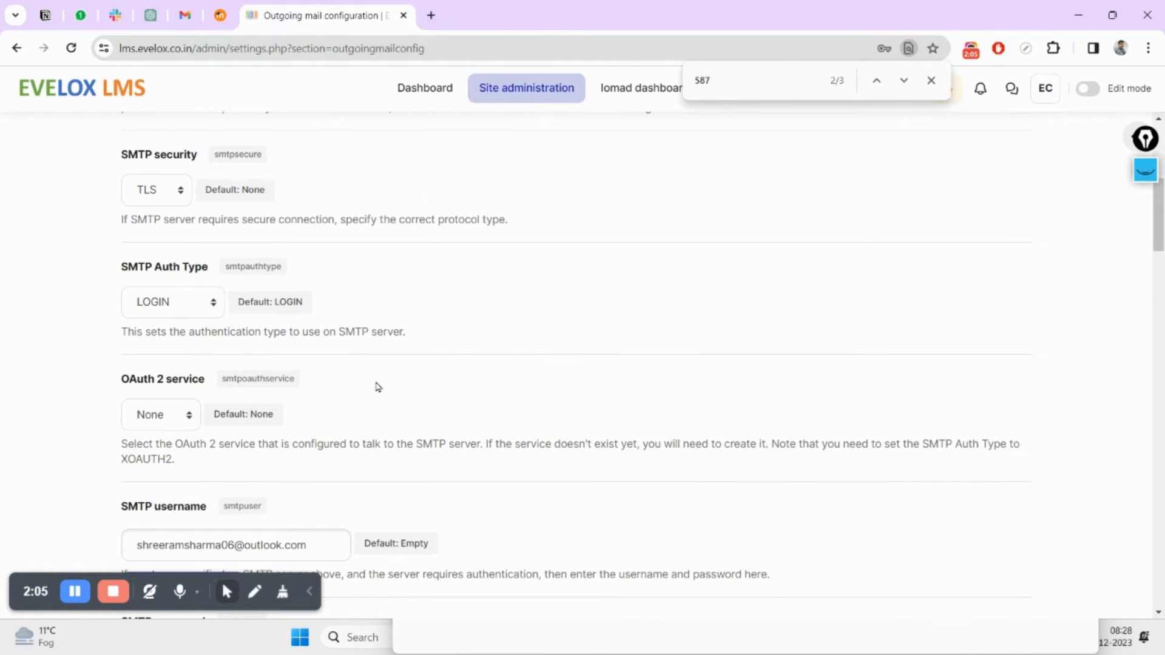
{"action": "mouse_move", "coordinate": [187, 306]}
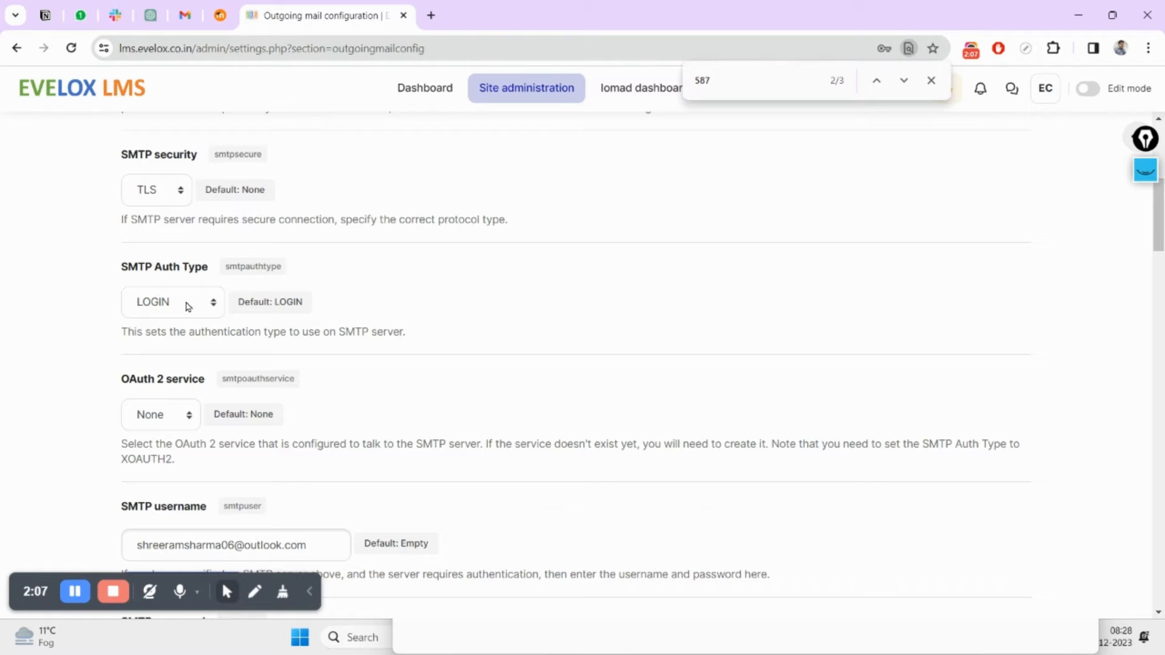
{"action": "scroll", "scroll_direction": "down", "scroll_amount": 3}
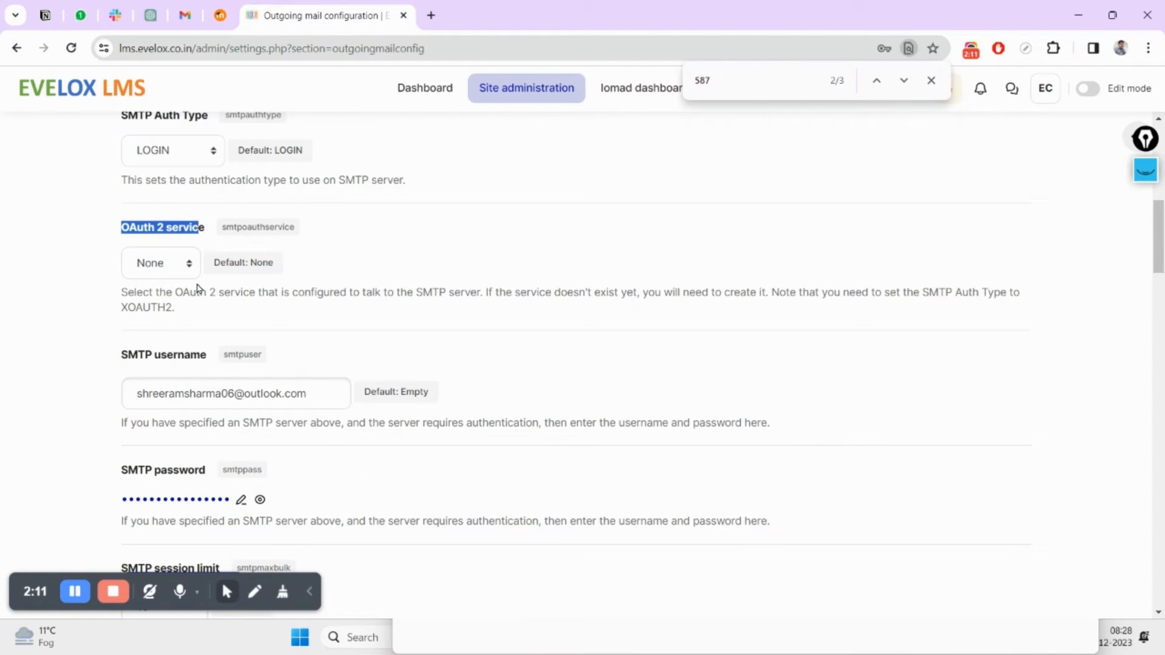
{"action": "scroll", "scroll_direction": "down", "scroll_amount": 3}
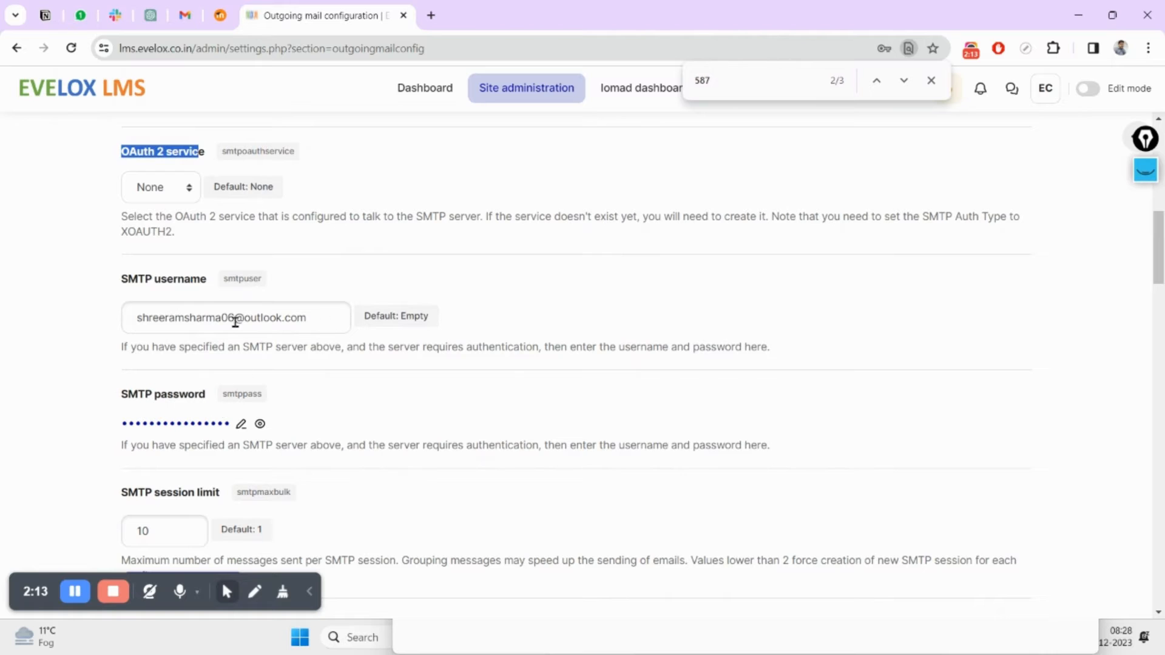
{"action": "triple_click", "coordinate": [235, 317]}
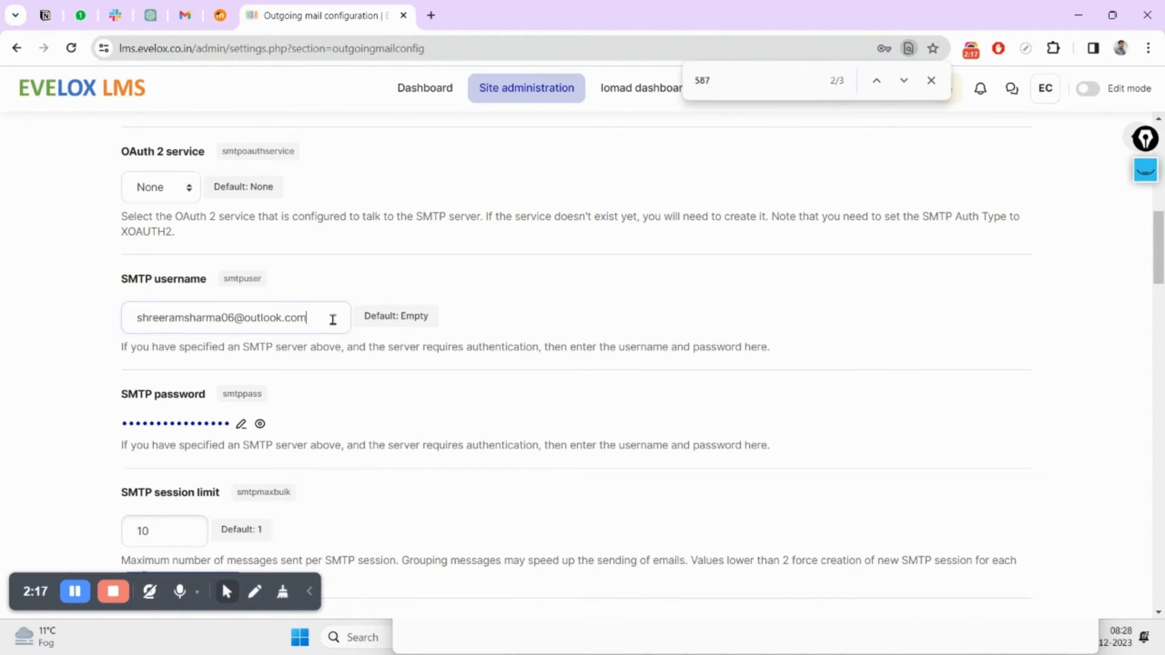
{"action": "triple_click", "coordinate": [220, 317]}
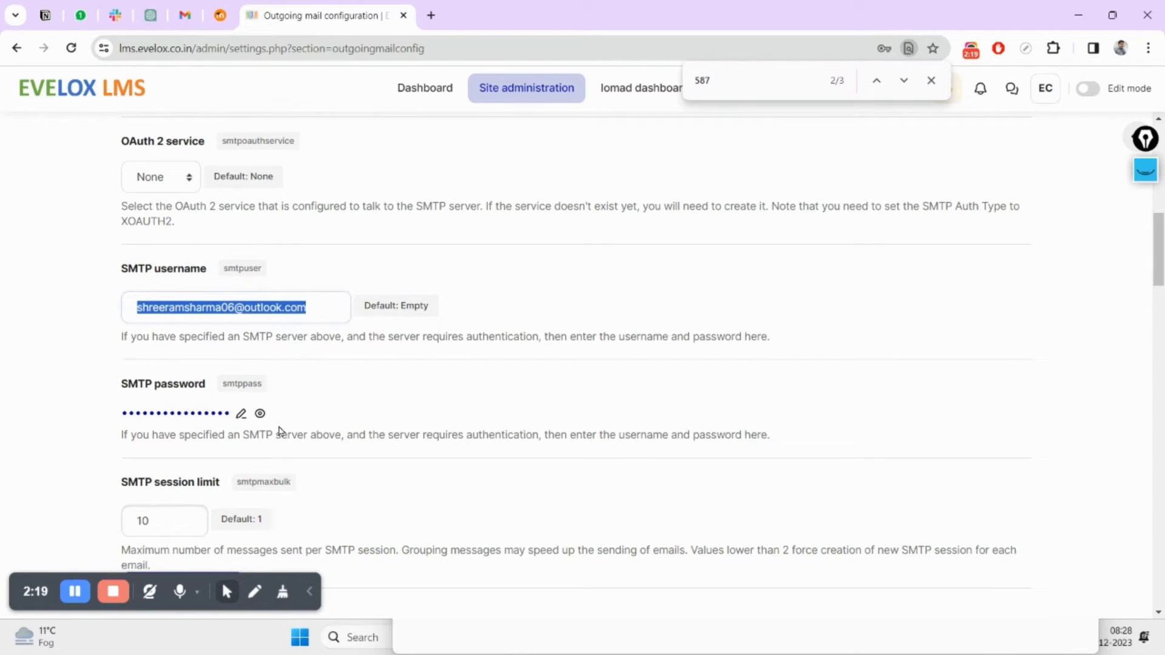
{"action": "scroll", "scroll_direction": "down", "scroll_amount": 3}
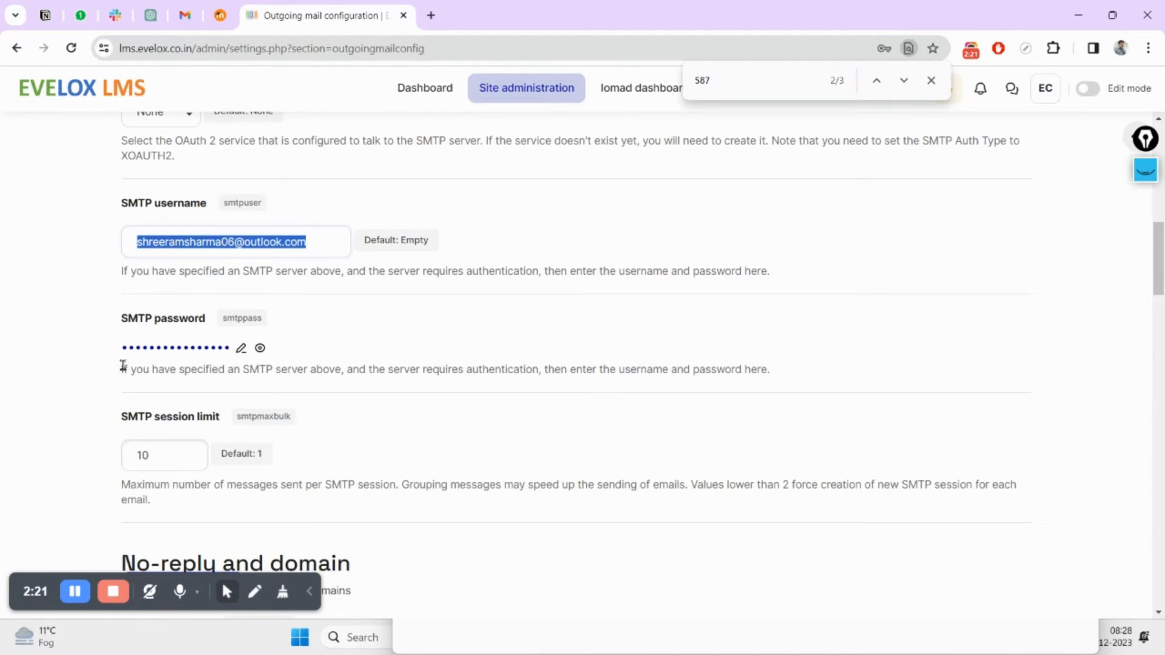
{"action": "mouse_move", "coordinate": [278, 386]}
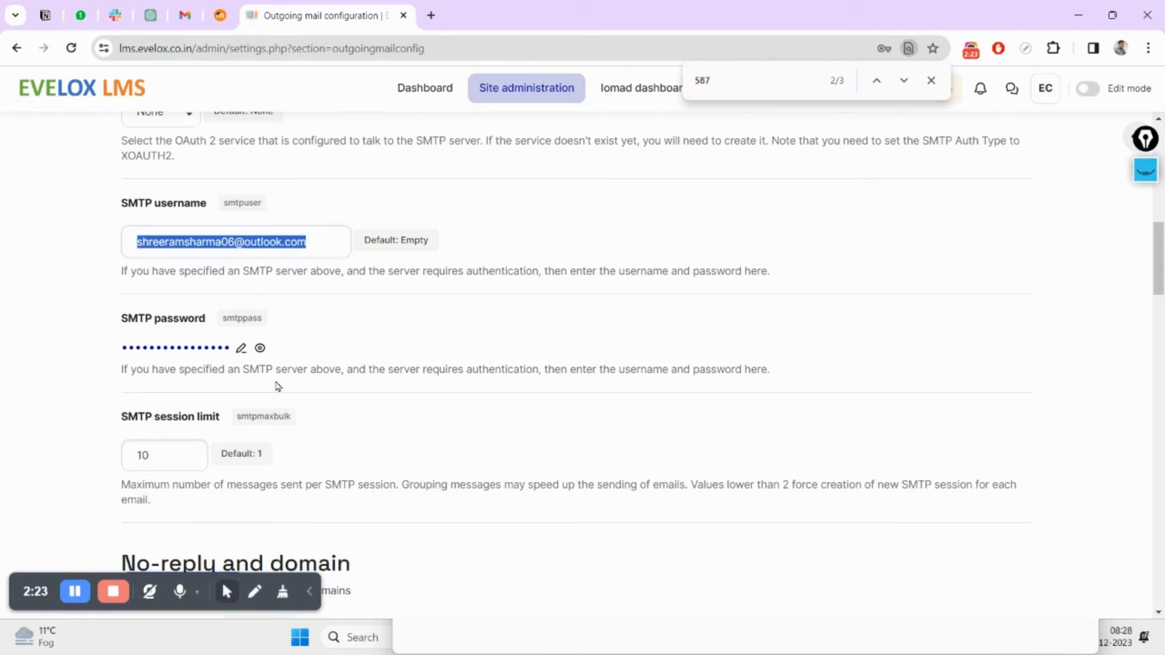
{"action": "mouse_move", "coordinate": [313, 350]}
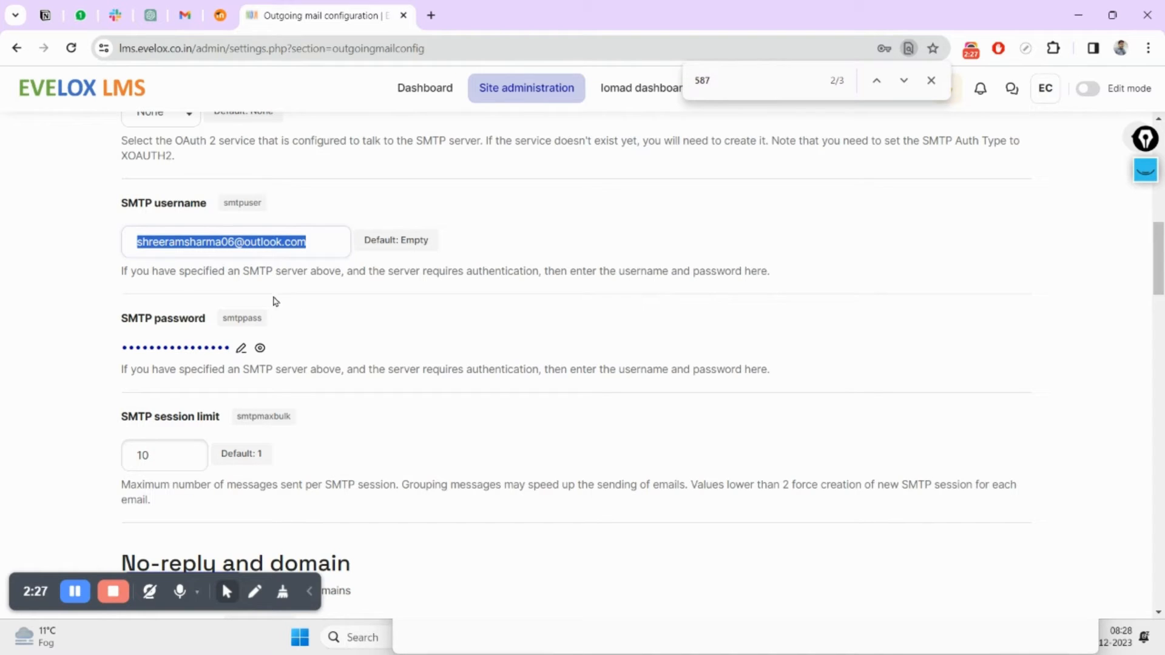
{"action": "mouse_move", "coordinate": [297, 366]}
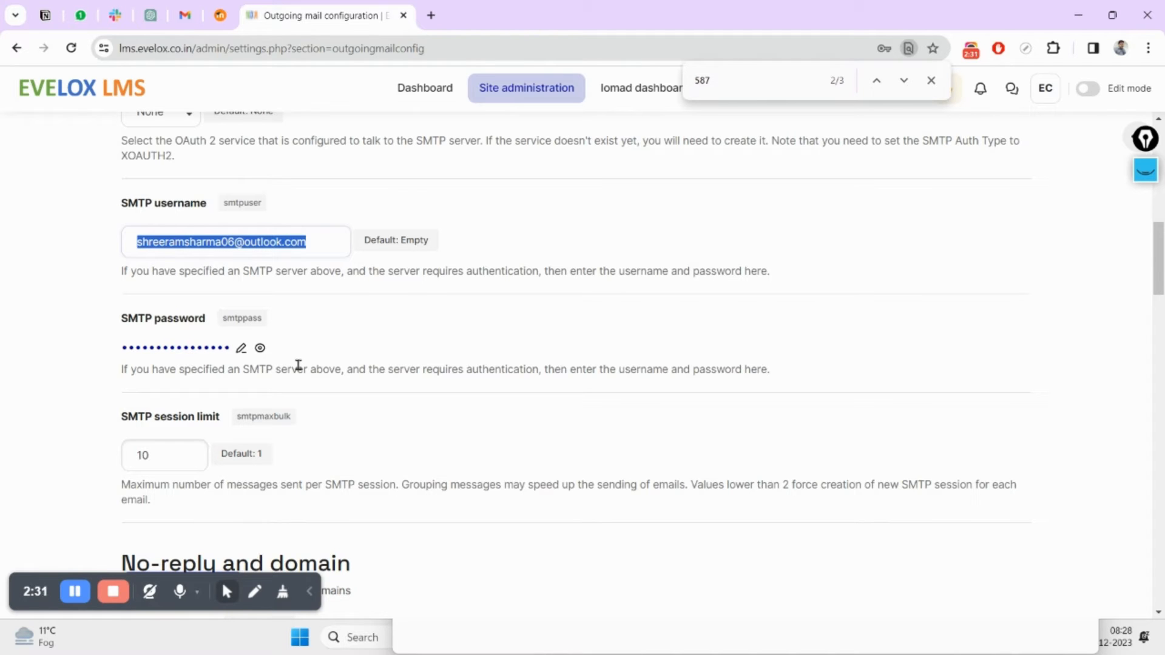
{"action": "scroll", "scroll_direction": "down", "scroll_amount": 3}
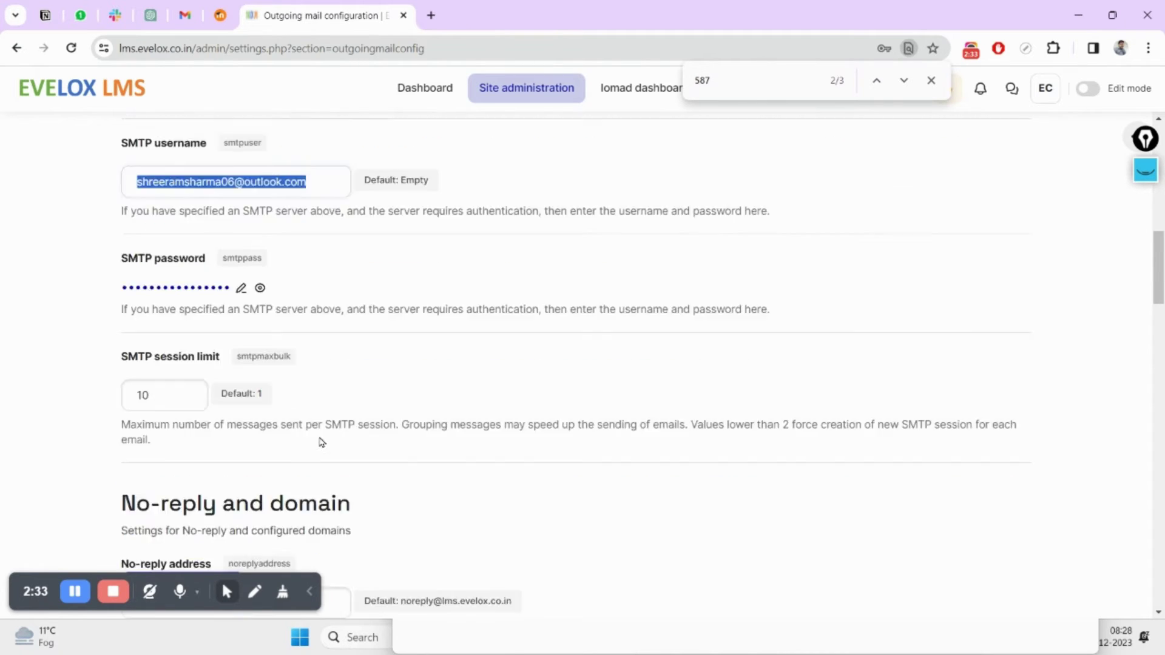
{"action": "scroll", "scroll_direction": "down", "scroll_amount": 3}
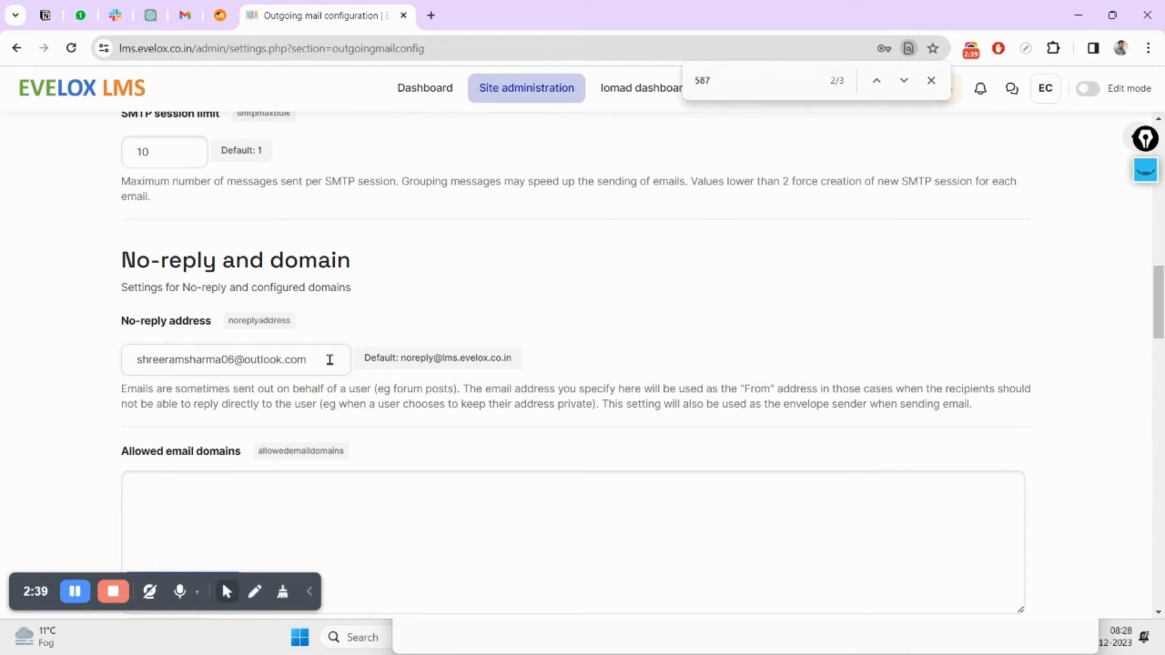
{"action": "scroll", "scroll_direction": "up", "scroll_amount": 3}
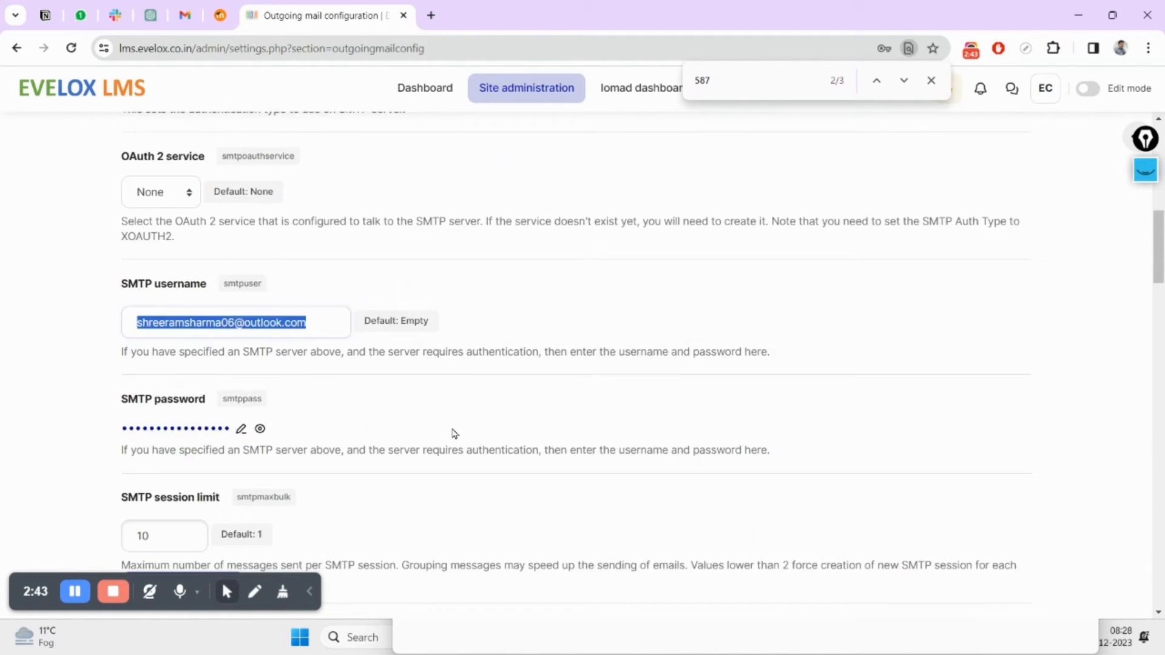
{"action": "scroll", "scroll_direction": "down", "scroll_amount": 3}
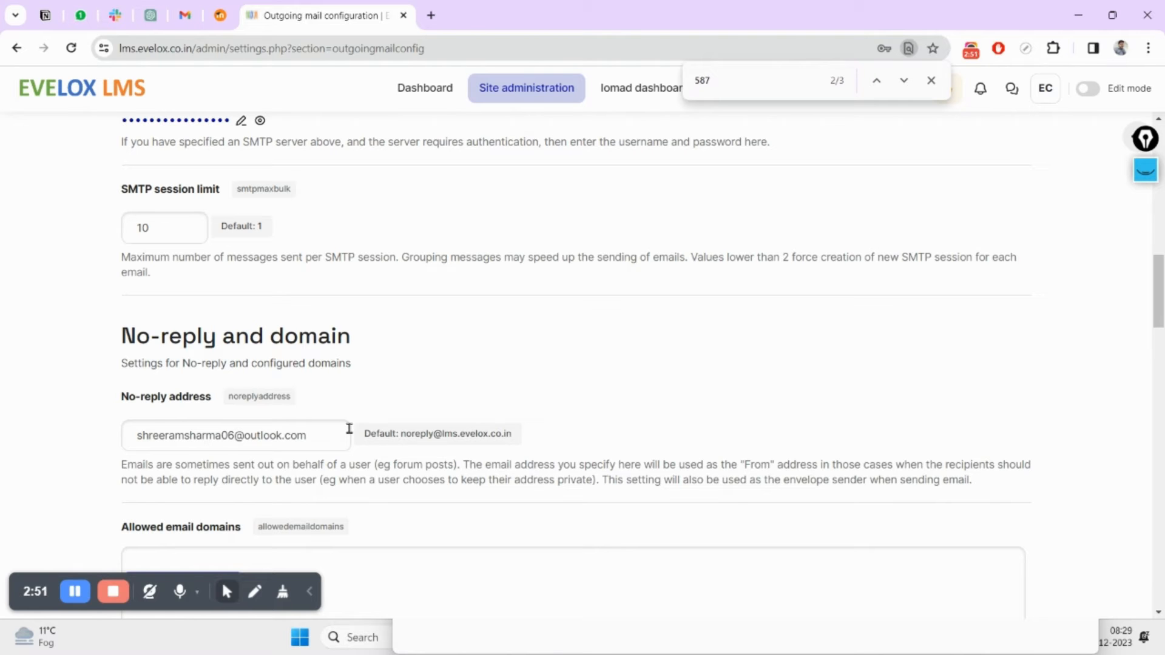
{"action": "mouse_move", "coordinate": [235, 364]}
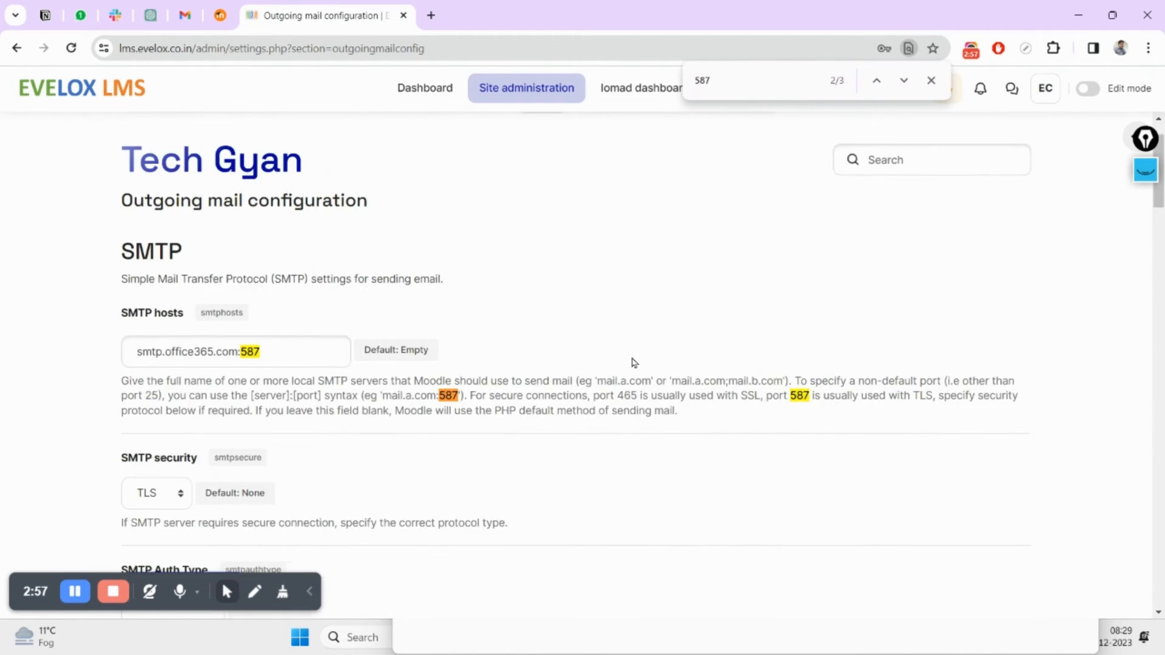
Open Test outgoing mail configuration and send a test message to the Gmail address
{"action": "scroll", "scroll_direction": "down", "scroll_amount": 3}
{"action": "type", "text": "t"}
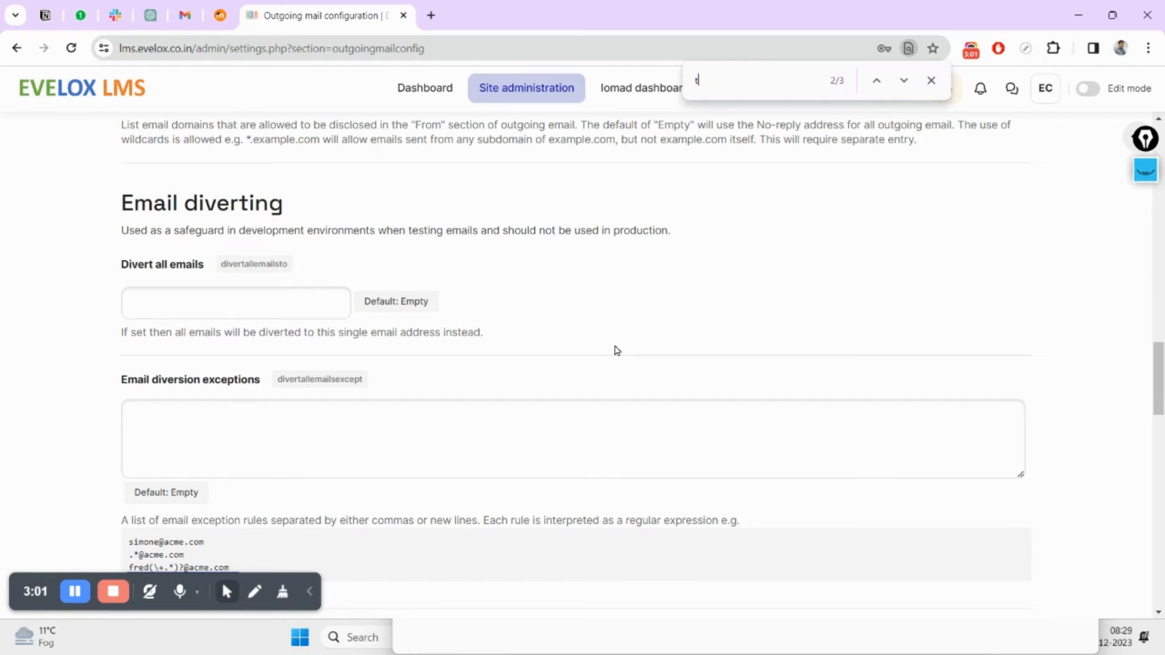
{"action": "type", "text": "est"}
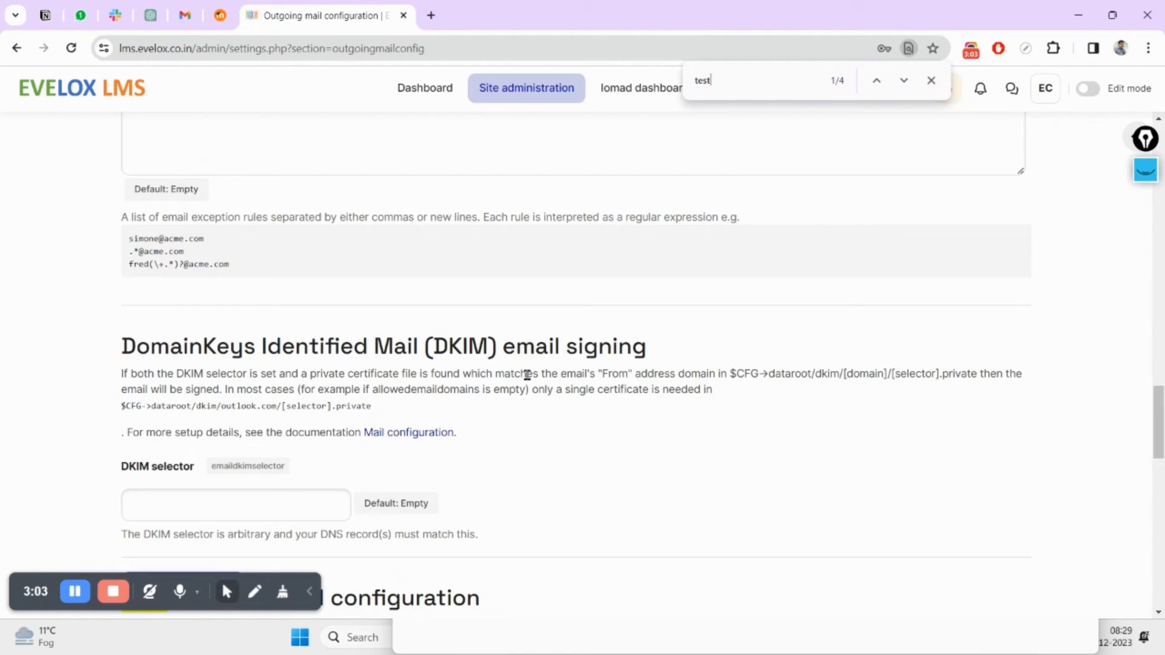
{"action": "scroll", "scroll_direction": "down", "scroll_amount": 3}
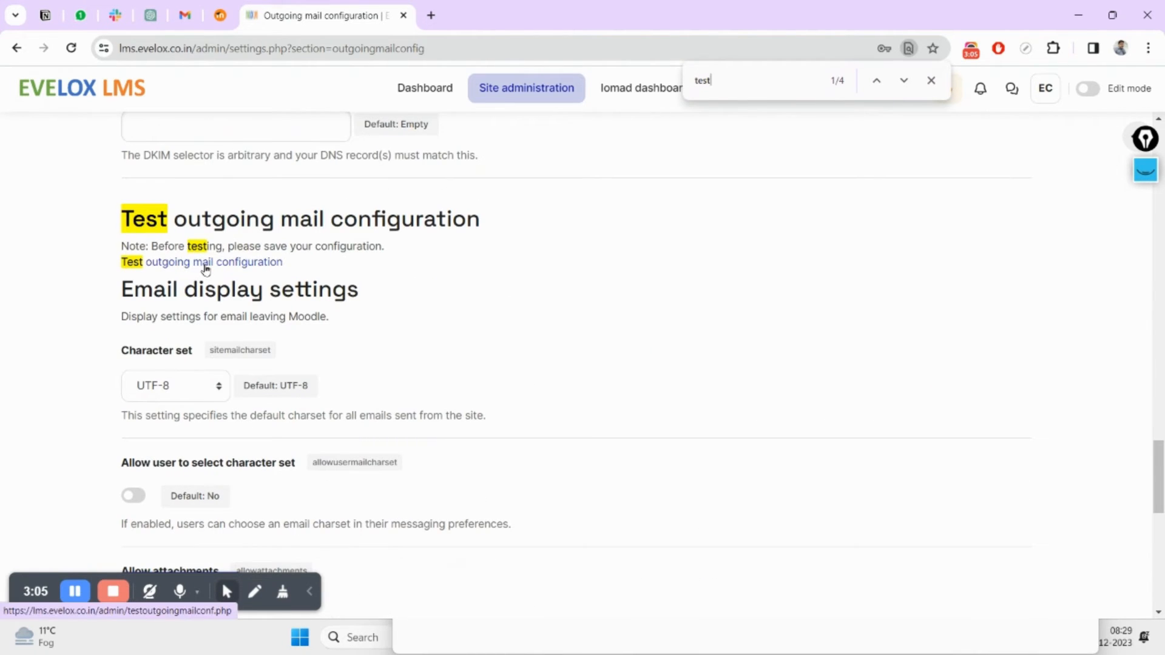
{"action": "left_click", "coordinate": [205, 262]}
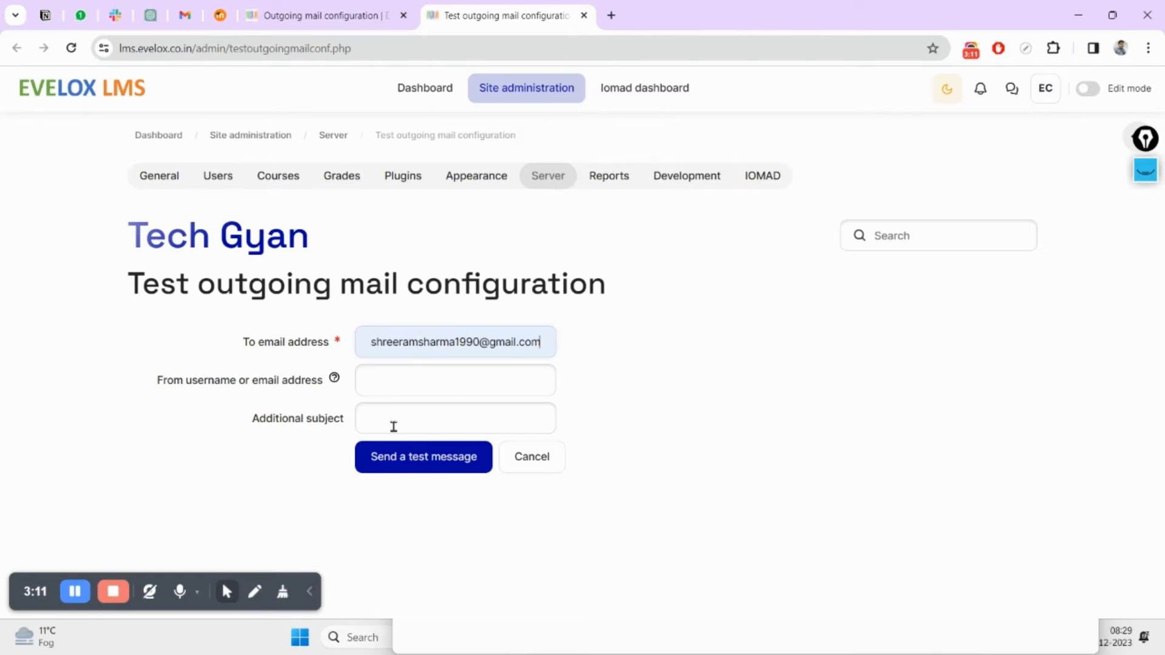
{"action": "left_click", "coordinate": [423, 457]}
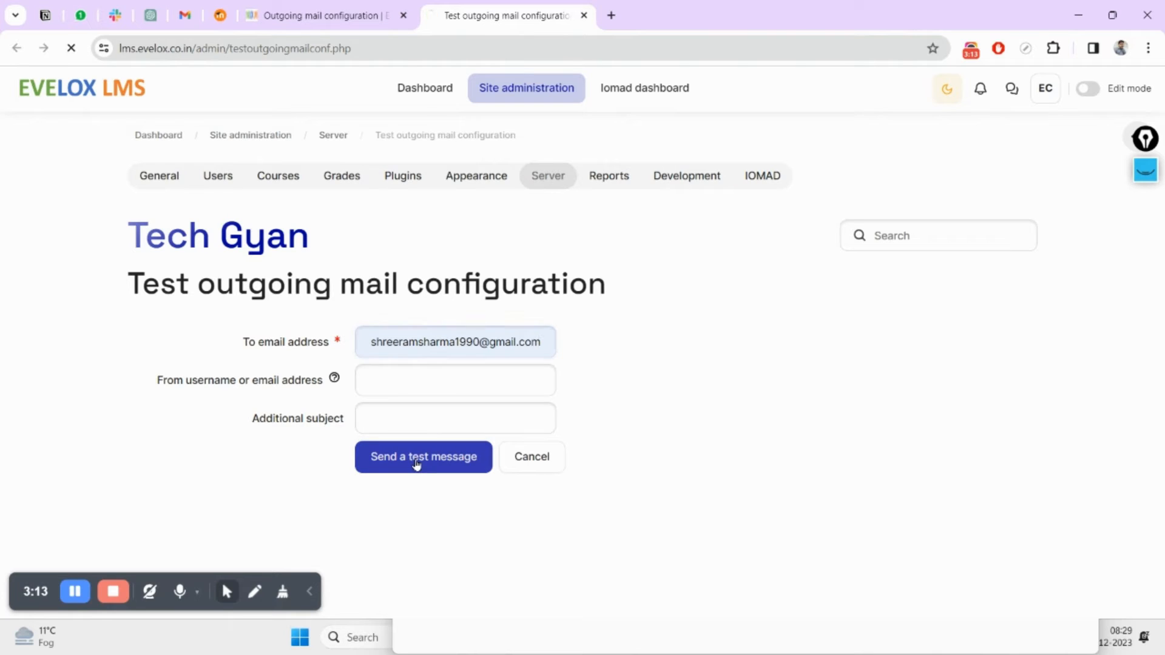
{"action": "left_click", "coordinate": [423, 457]}
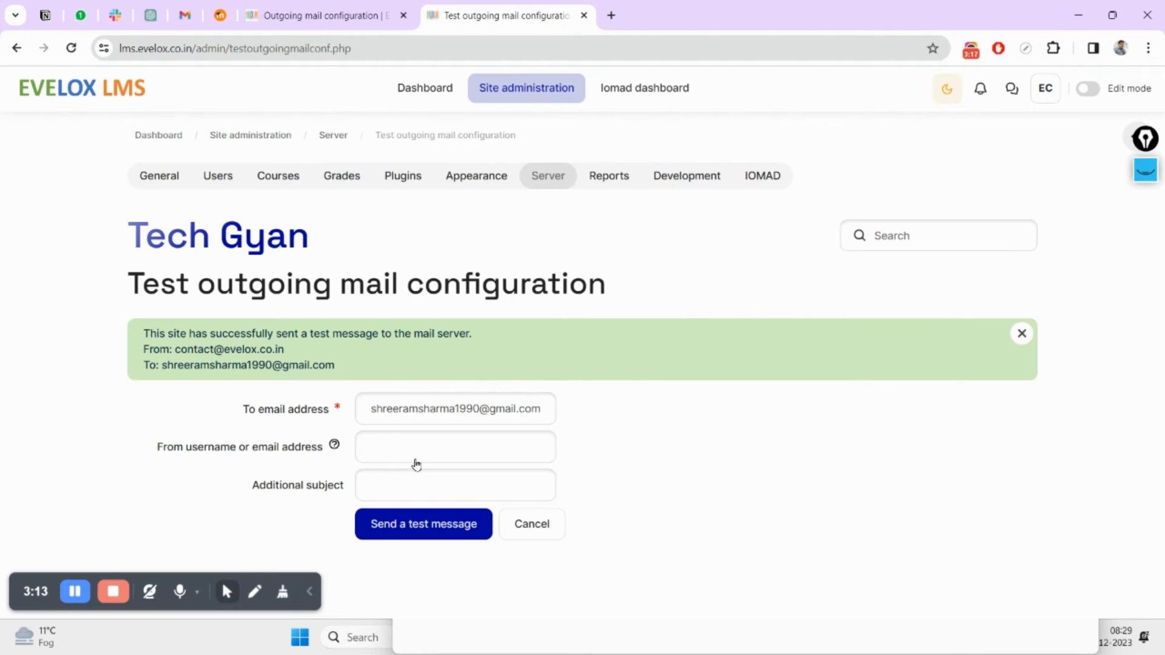
{"action": "left_click", "coordinate": [187, 15]}
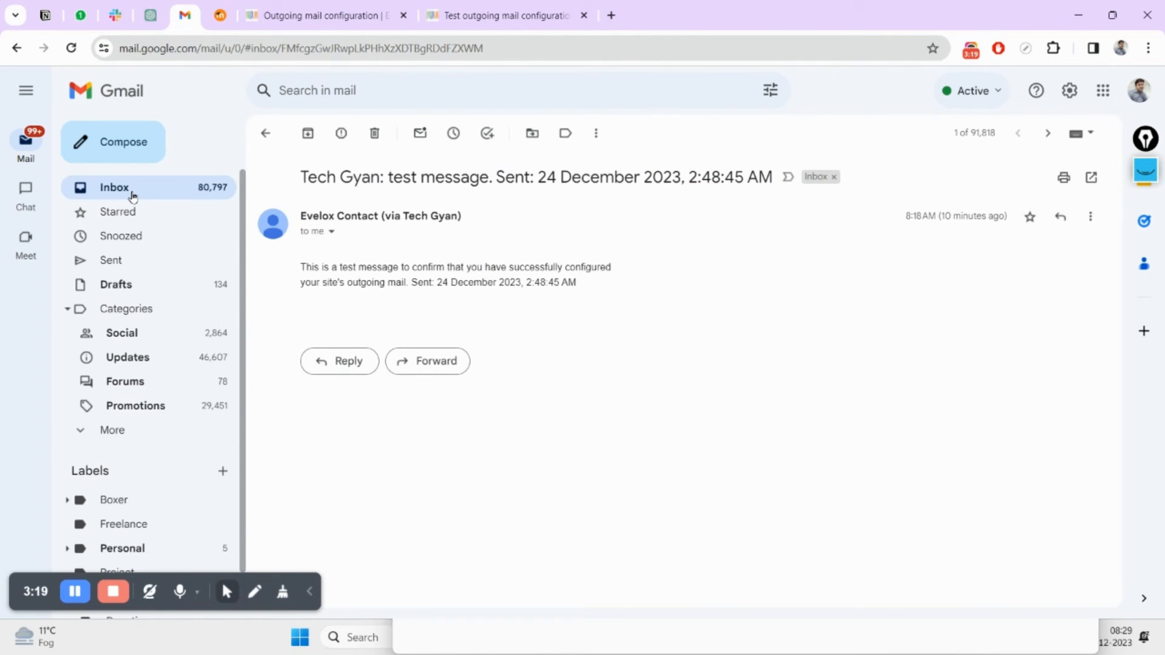
Check the Gmail inbox for the newest Tech Gyan test message, then return to Moodle
{"action": "left_click", "coordinate": [114, 189]}
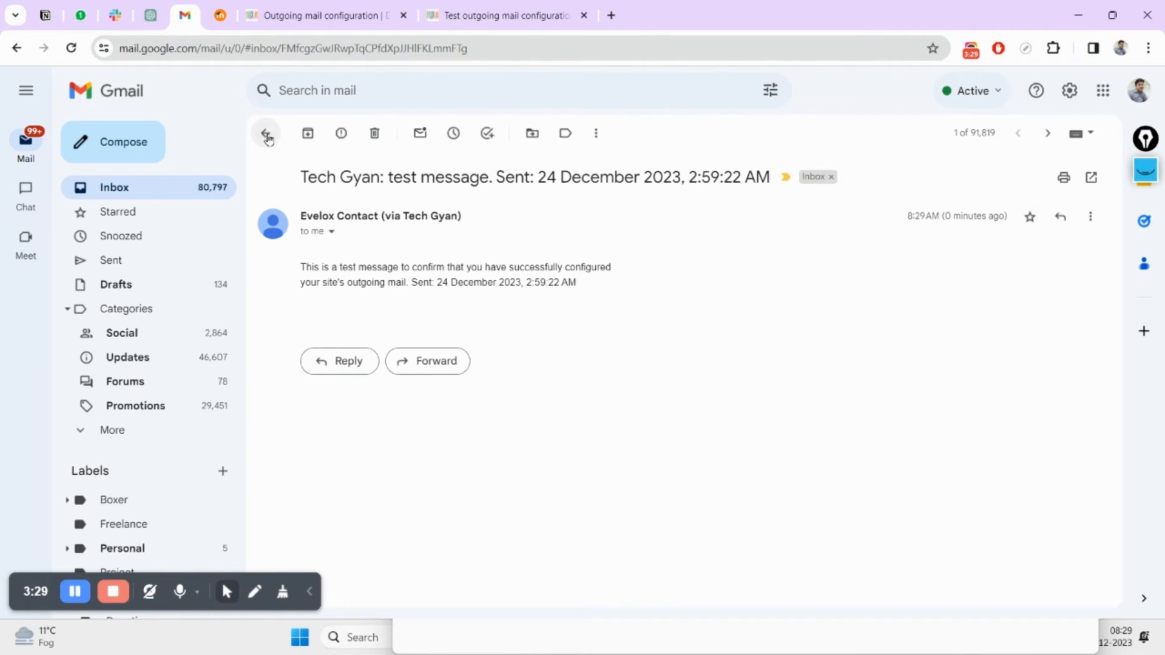
{"action": "left_click", "coordinate": [327, 16]}
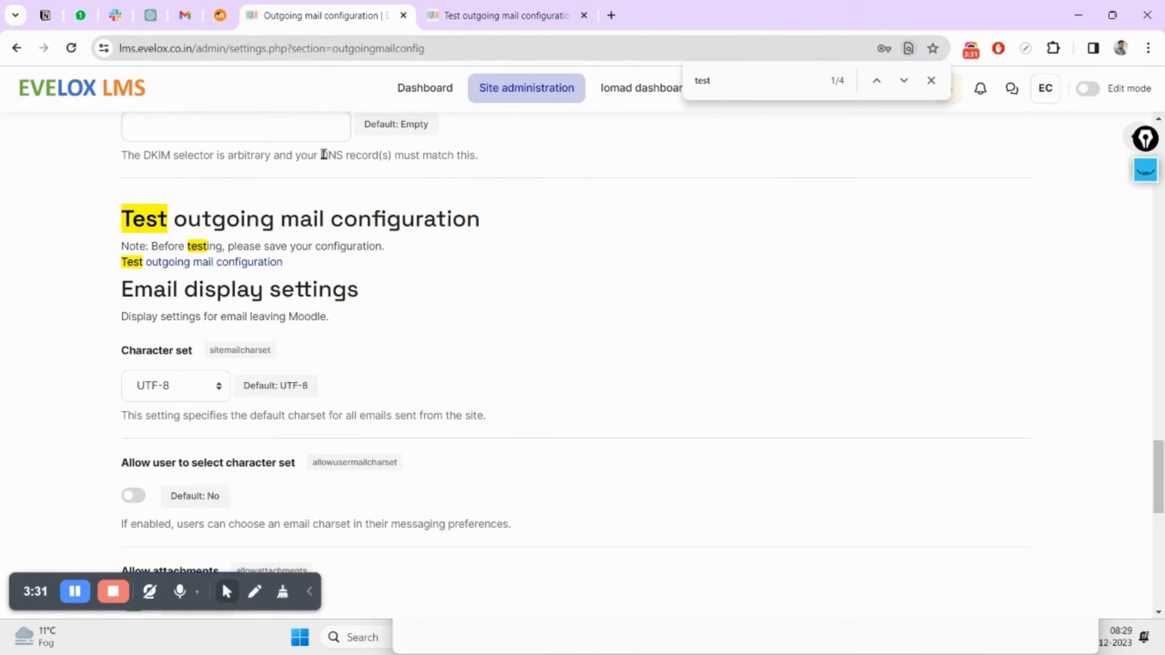
{"action": "scroll", "scroll_direction": "down", "scroll_amount": 3}
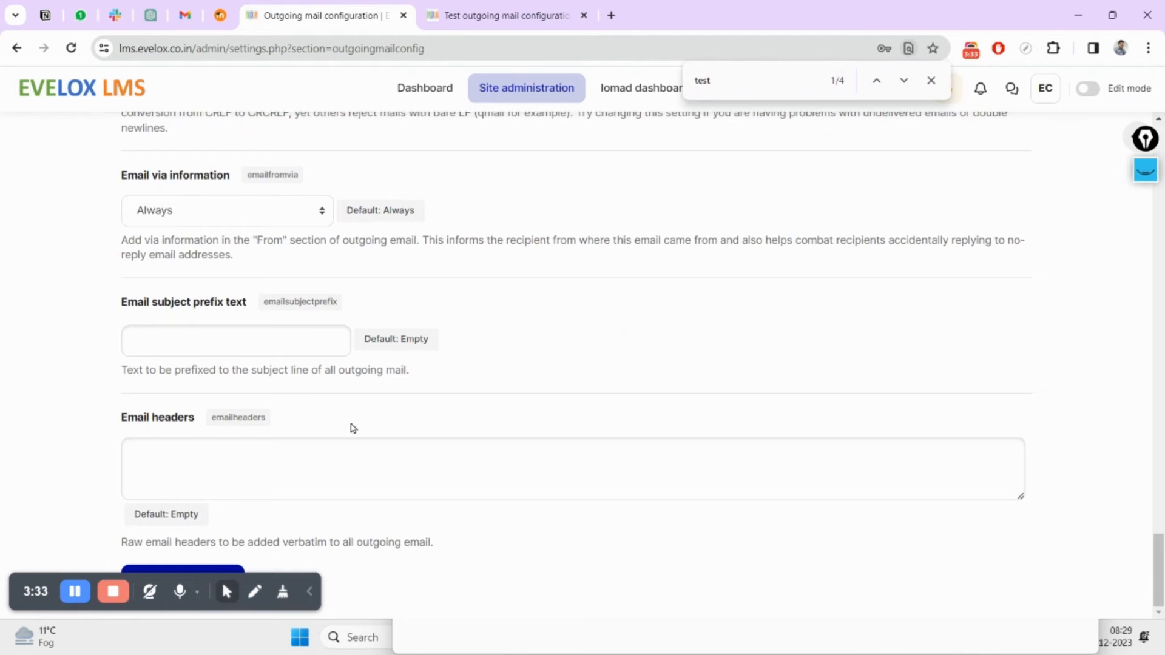
{"action": "scroll", "scroll_direction": "down", "scroll_amount": 3}
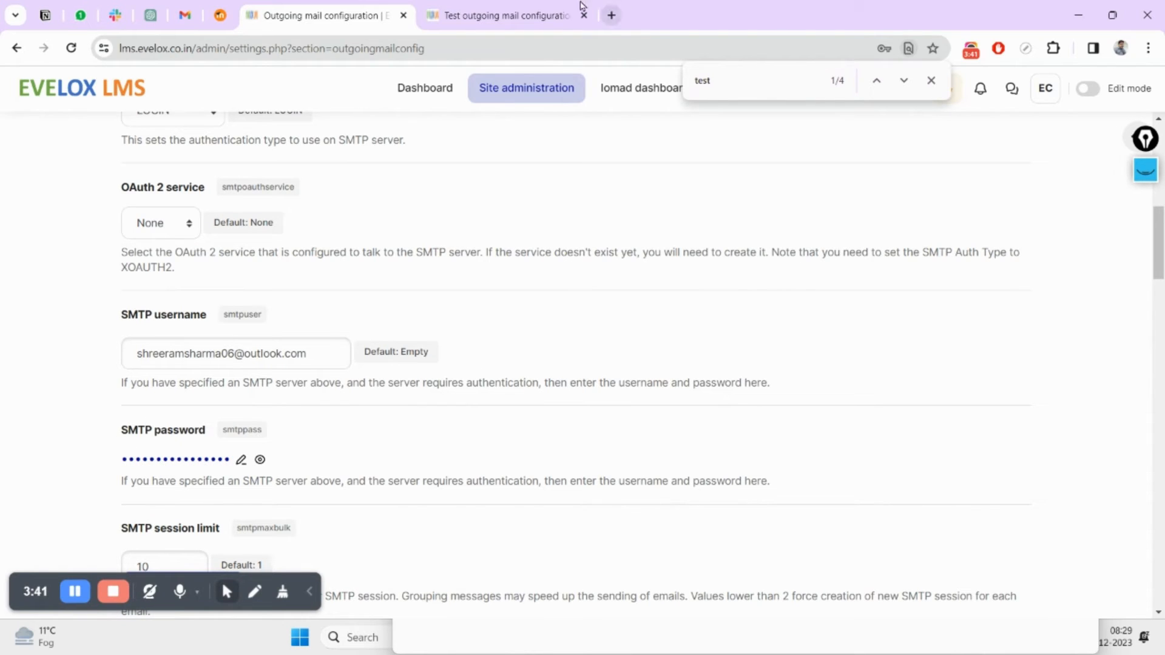
{"action": "mouse_move", "coordinate": [505, 16]}
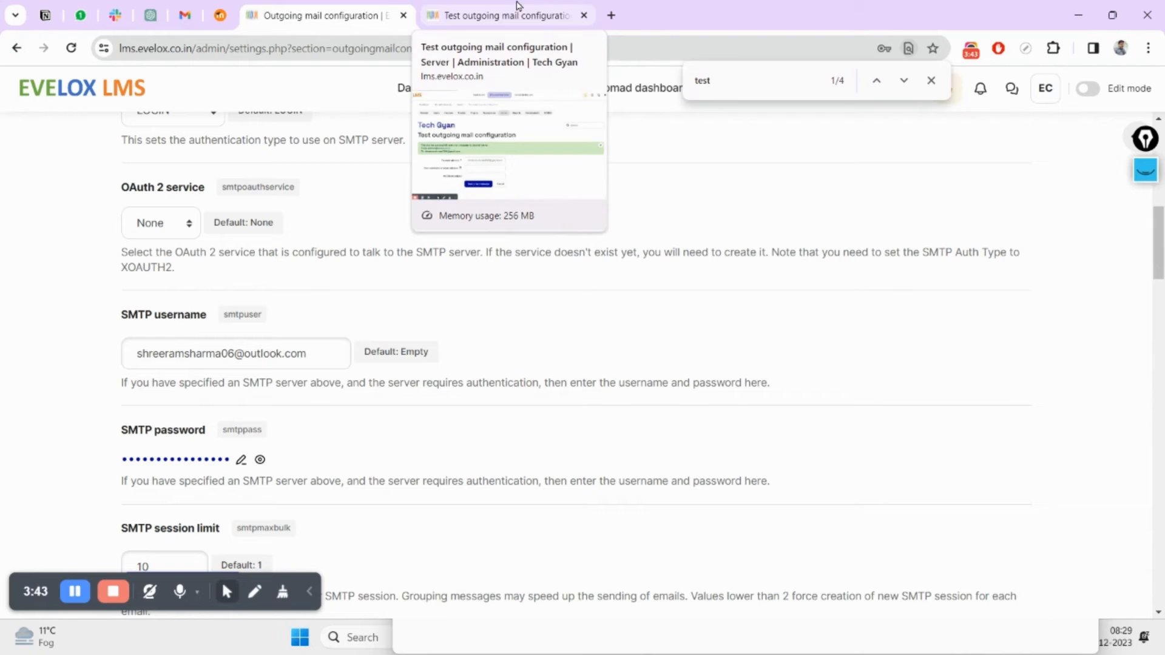
Load Outlook mail in two new tabs, the second via outlook.live.com
{"action": "left_click", "coordinate": [615, 15]}
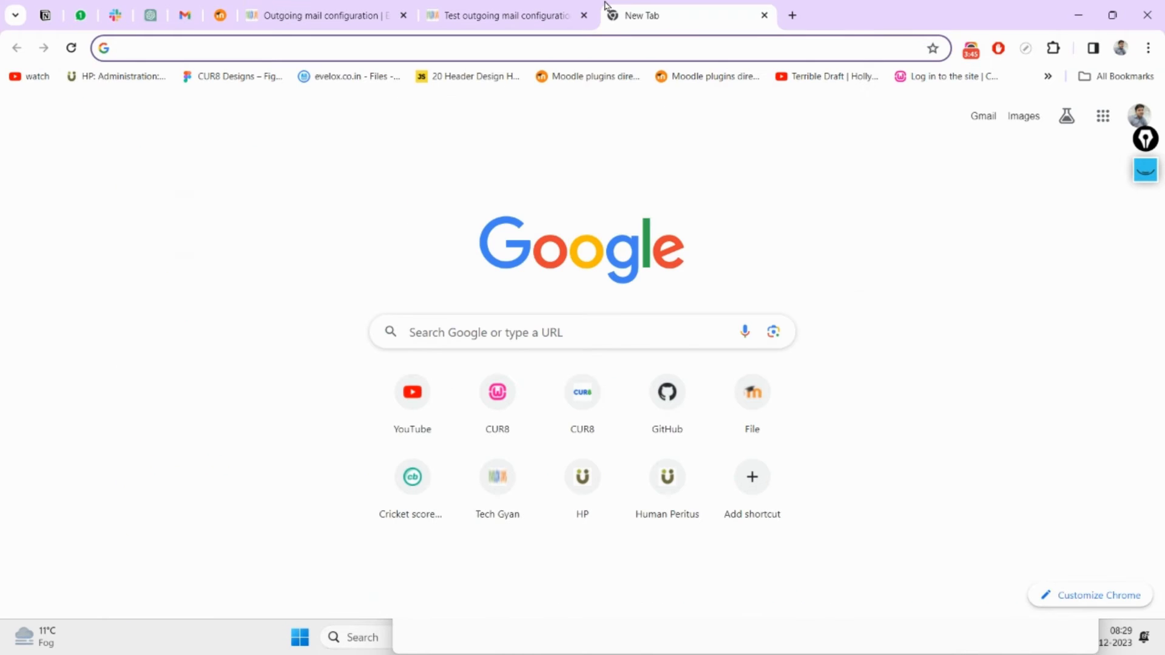
{"action": "type", "text": "outlook.live.com/mail/0/"}
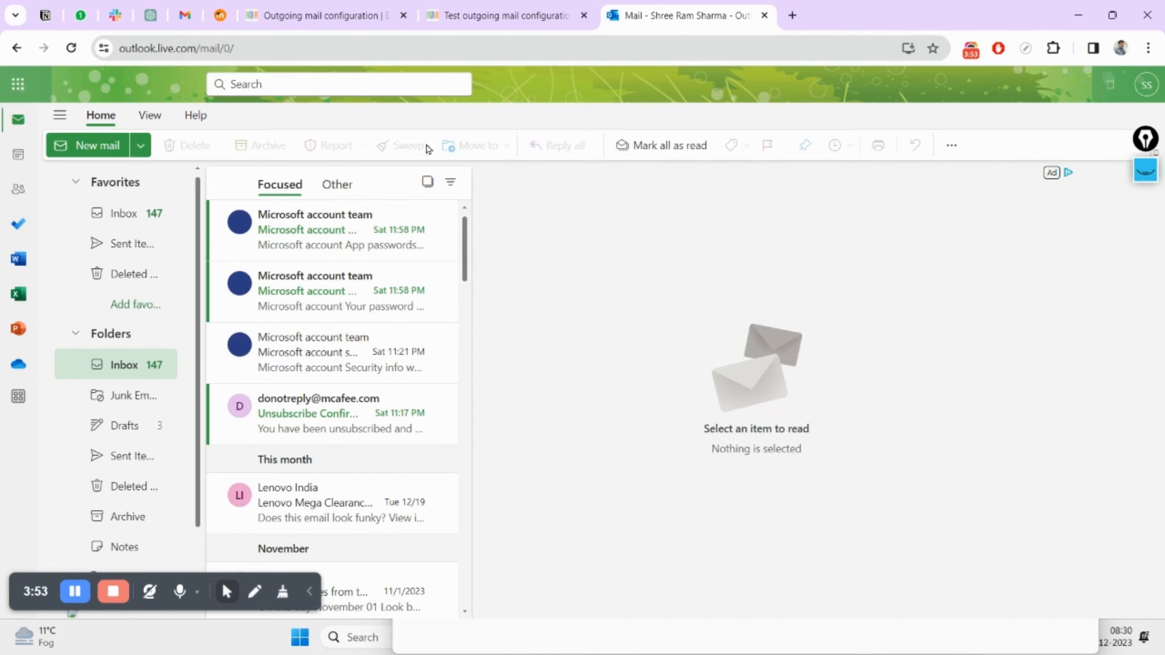
{"action": "left_click", "coordinate": [793, 15]}
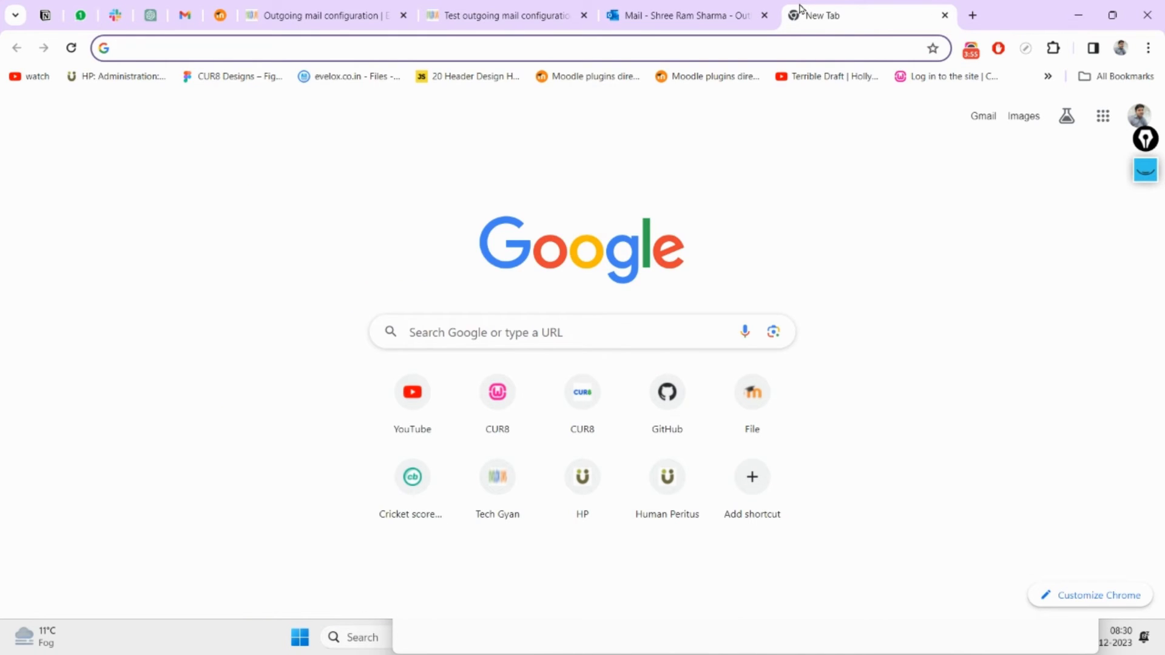
{"action": "type", "text": "live"}
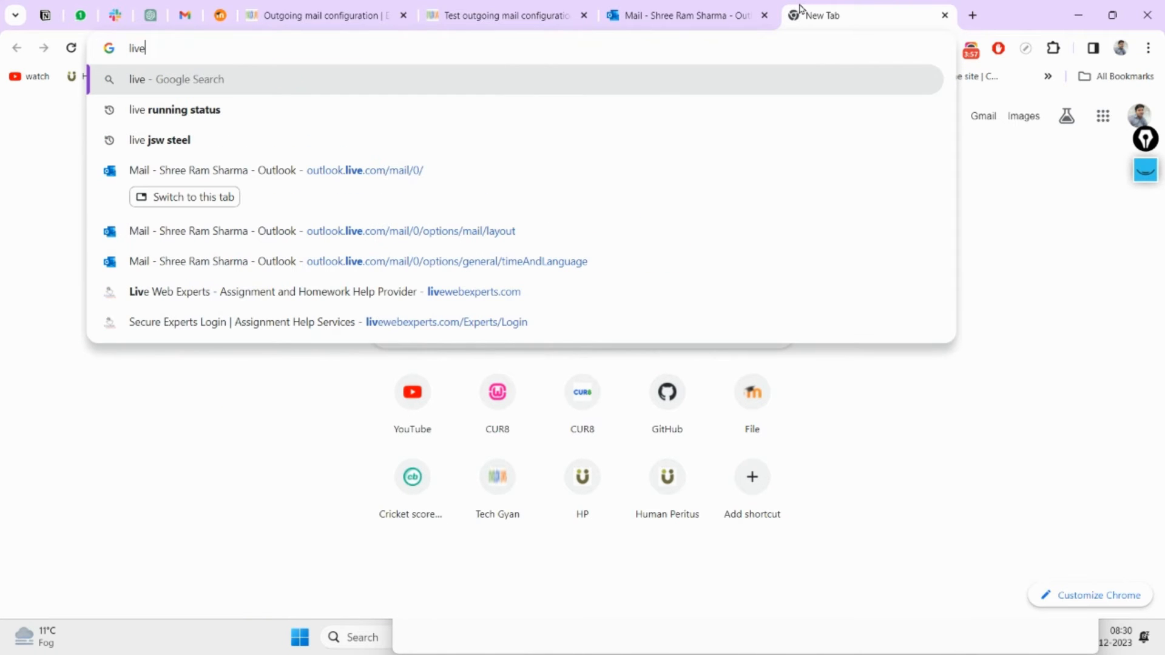
{"action": "mouse_move", "coordinate": [387, 152]}
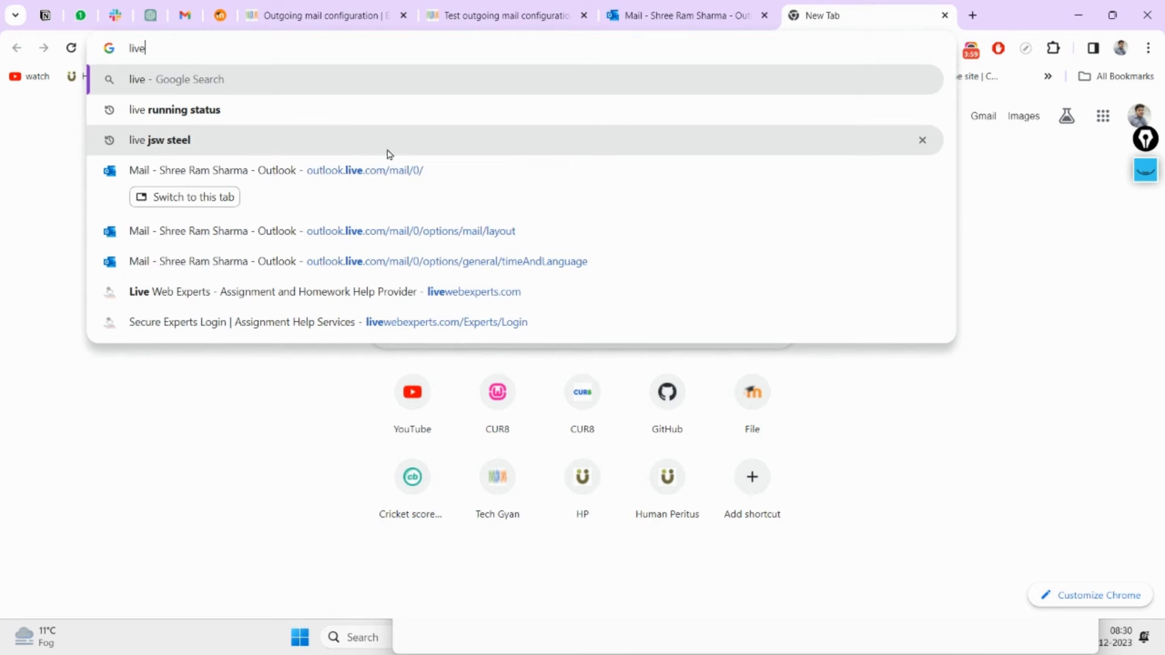
{"action": "left_click", "coordinate": [365, 171]}
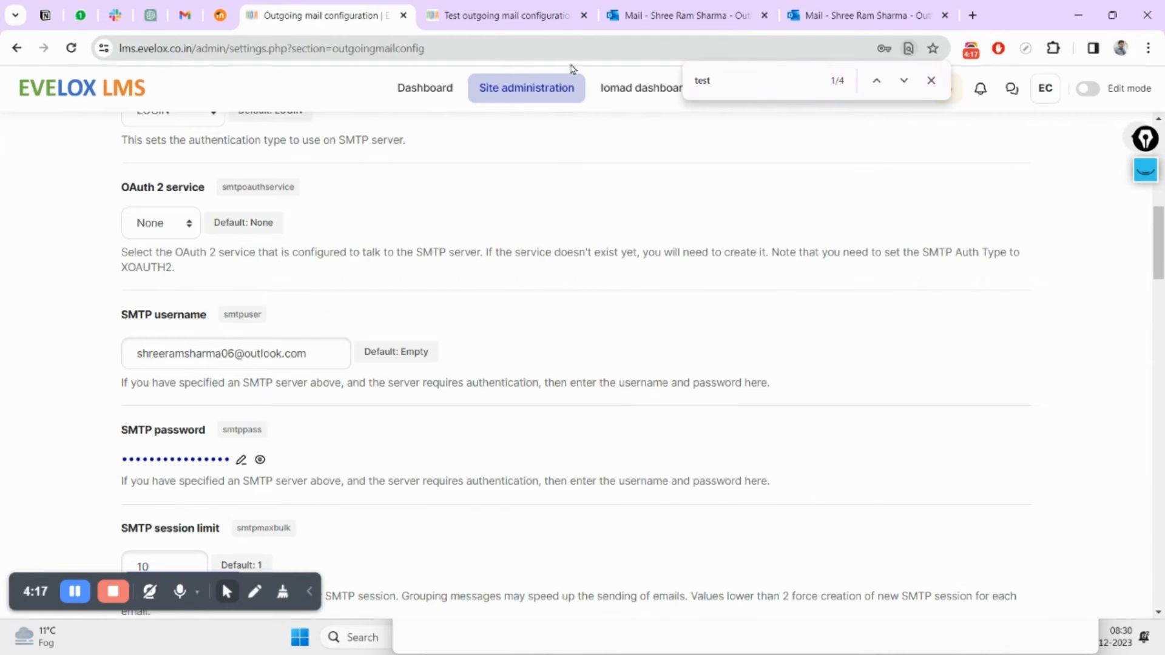
Show Outlook Sent Items and read the 8:29 AM and 12:26 AM Tech Gyan test messages
{"action": "left_click", "coordinate": [869, 16]}
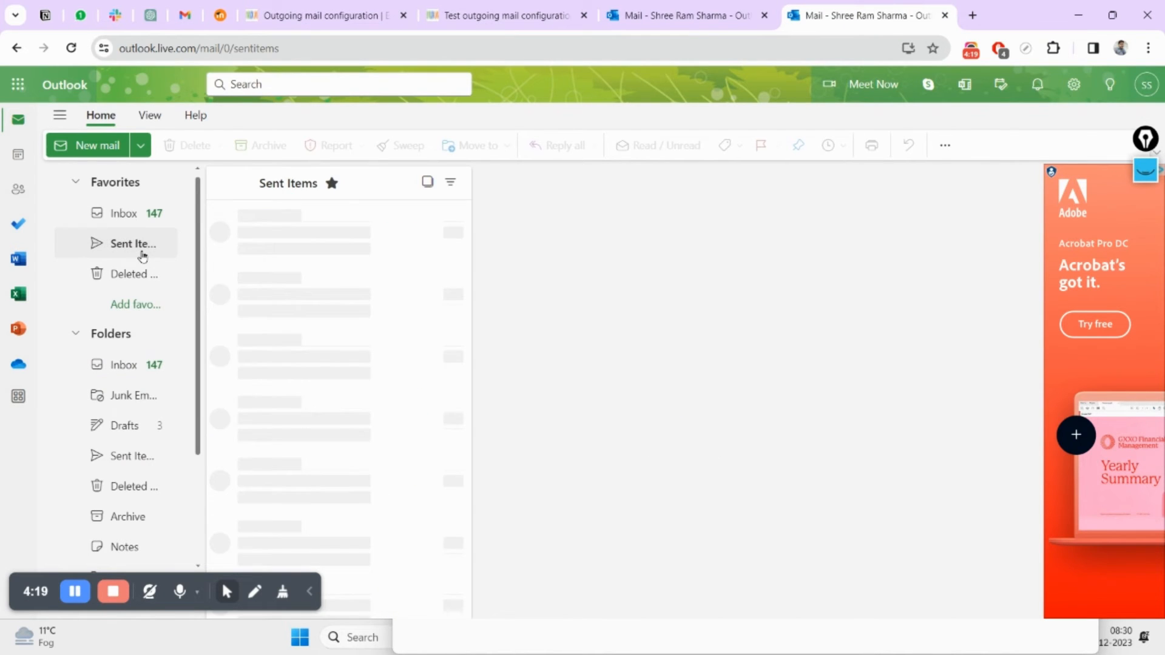
{"action": "left_click", "coordinate": [132, 243]}
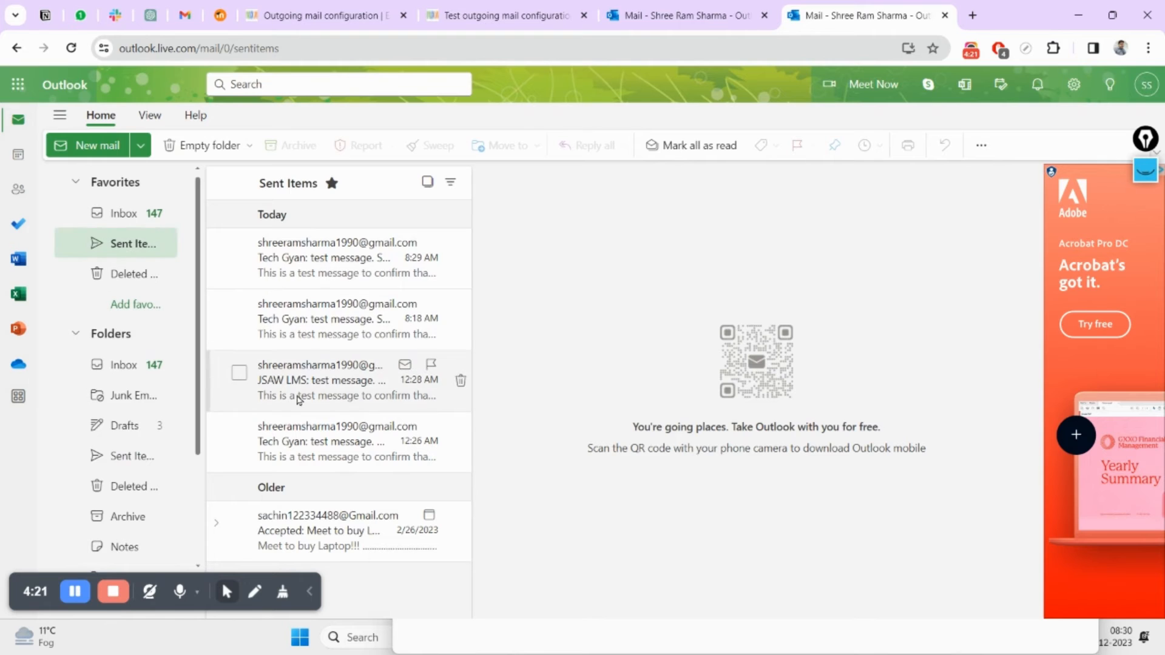
{"action": "left_click", "coordinate": [334, 258]}
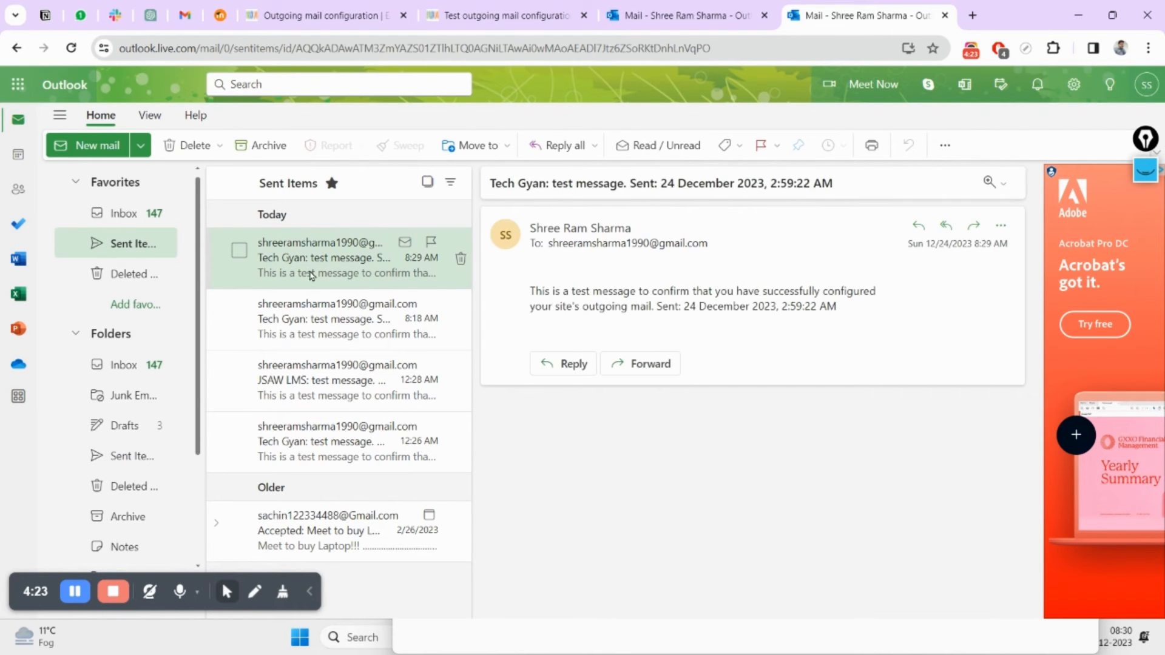
{"action": "mouse_move", "coordinate": [417, 268]}
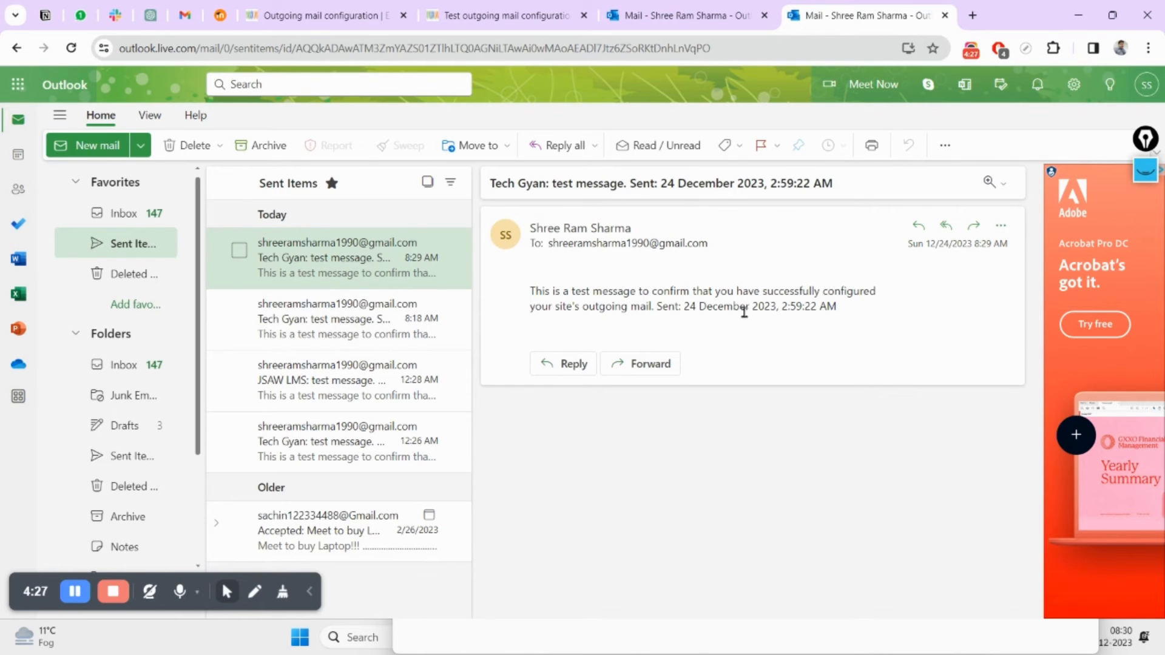
{"action": "left_click", "coordinate": [338, 441]}
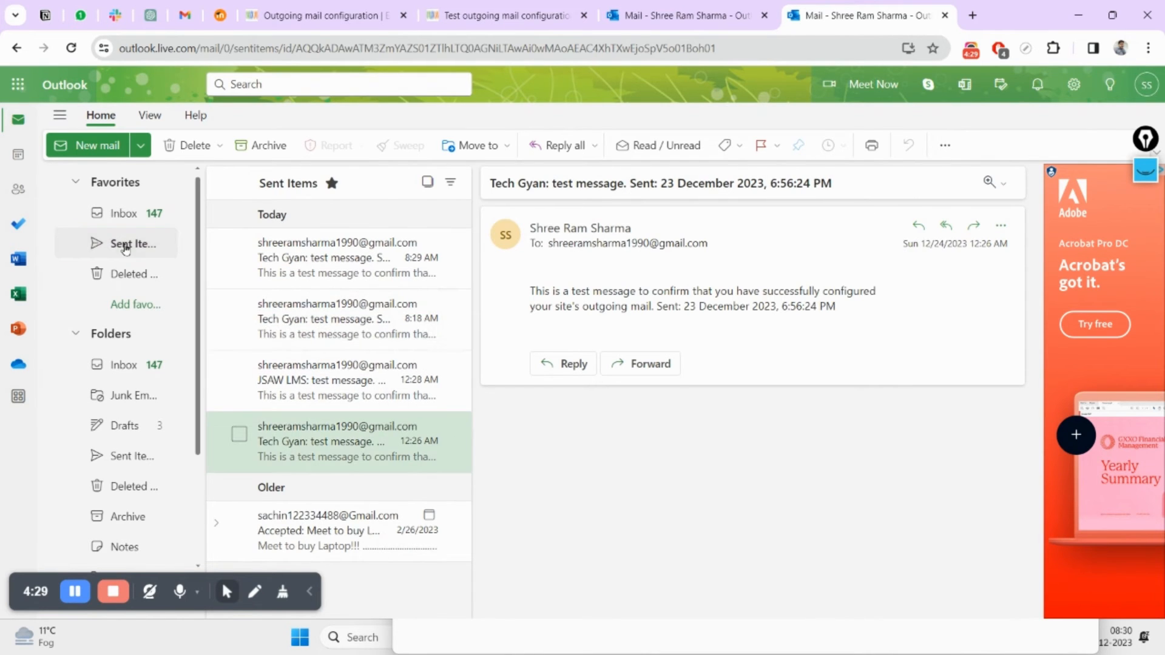
{"action": "left_click", "coordinate": [123, 213]}
{"action": "type", "text": "app pass"}
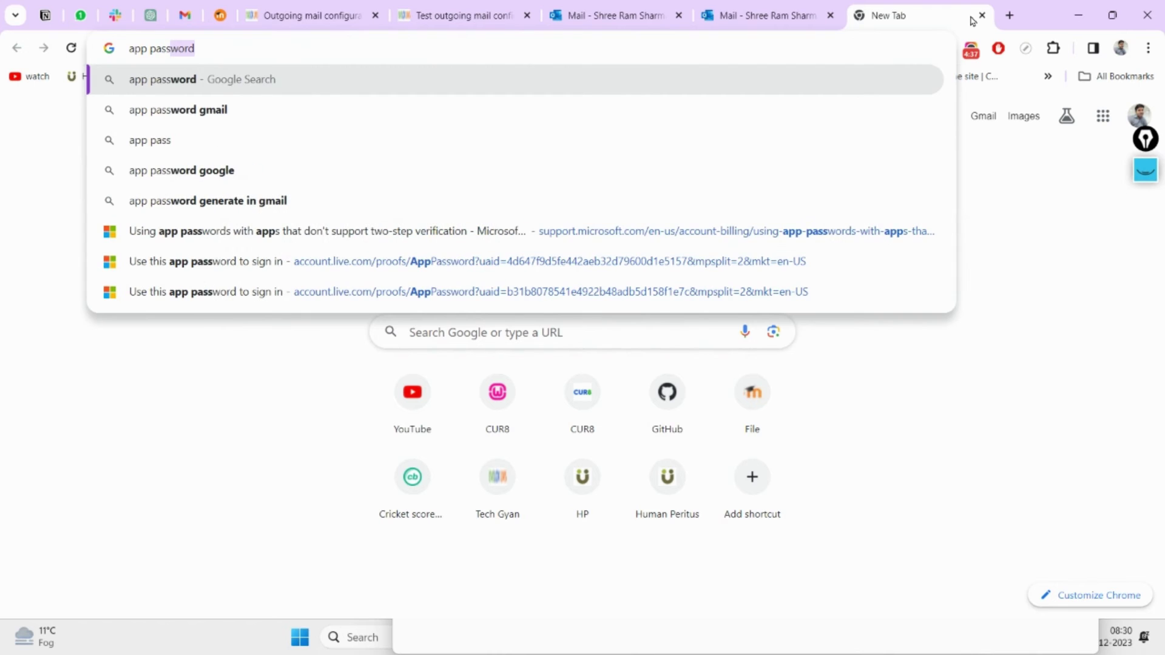
Open the Microsoft Support app passwords article and highlight 'How to create a new app password'
{"action": "type", "text": "f"}
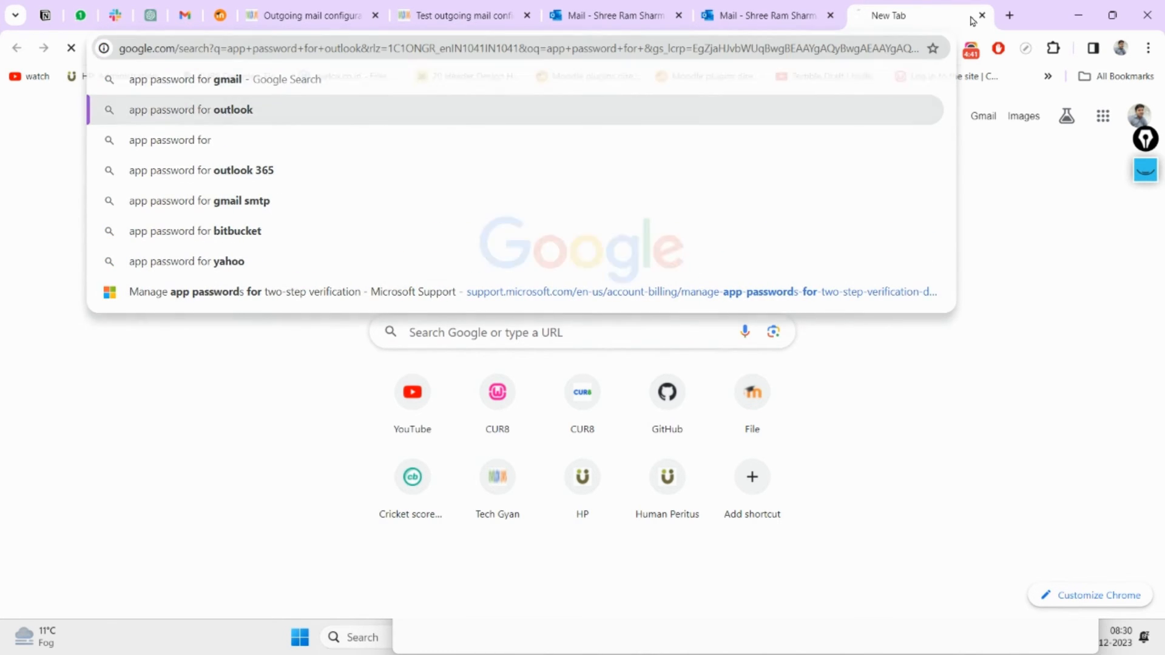
{"action": "left_click", "coordinate": [190, 109]}
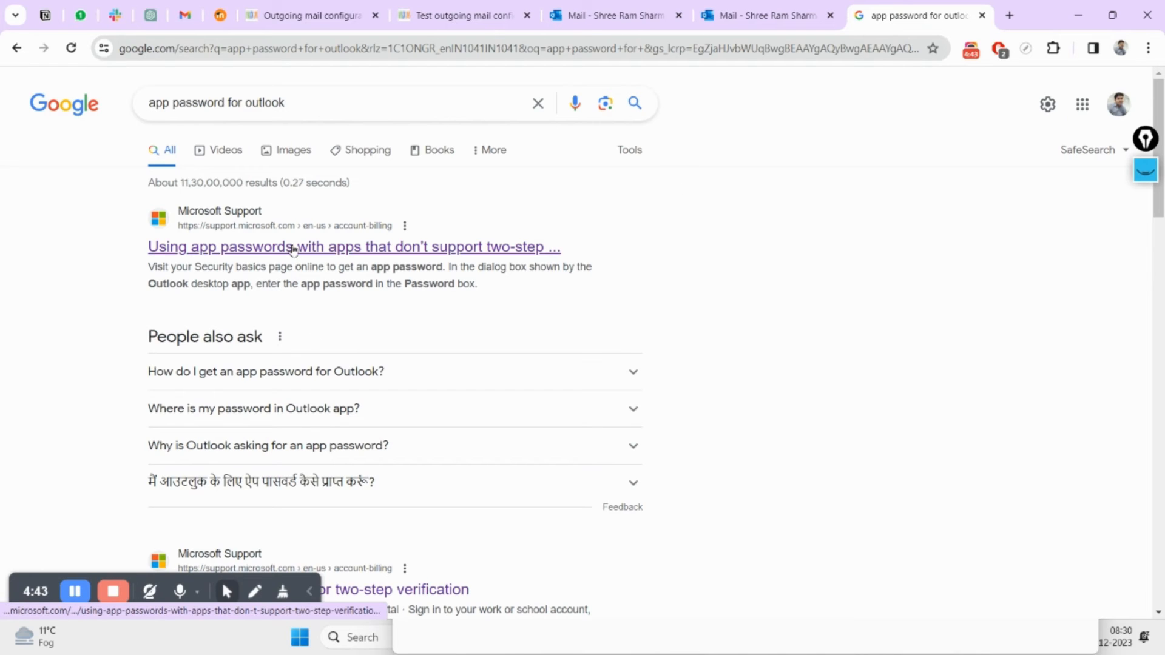
{"action": "mouse_move", "coordinate": [258, 256]}
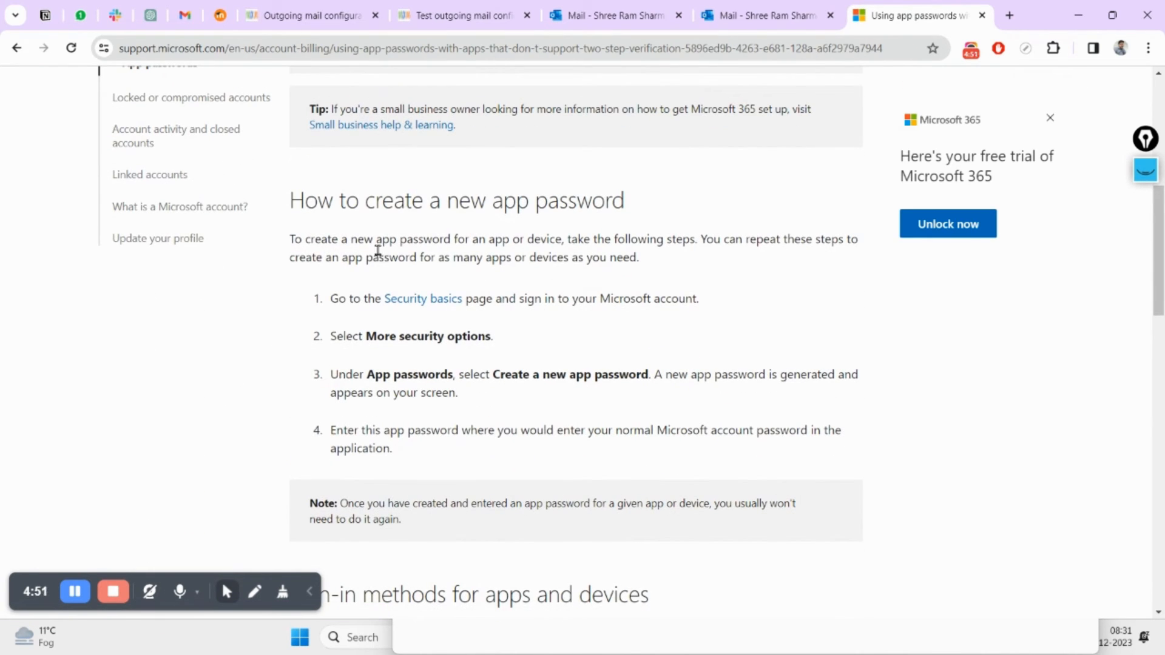
{"action": "left_click_drag", "start_coordinate": [290, 200], "coordinate": [438, 199]}
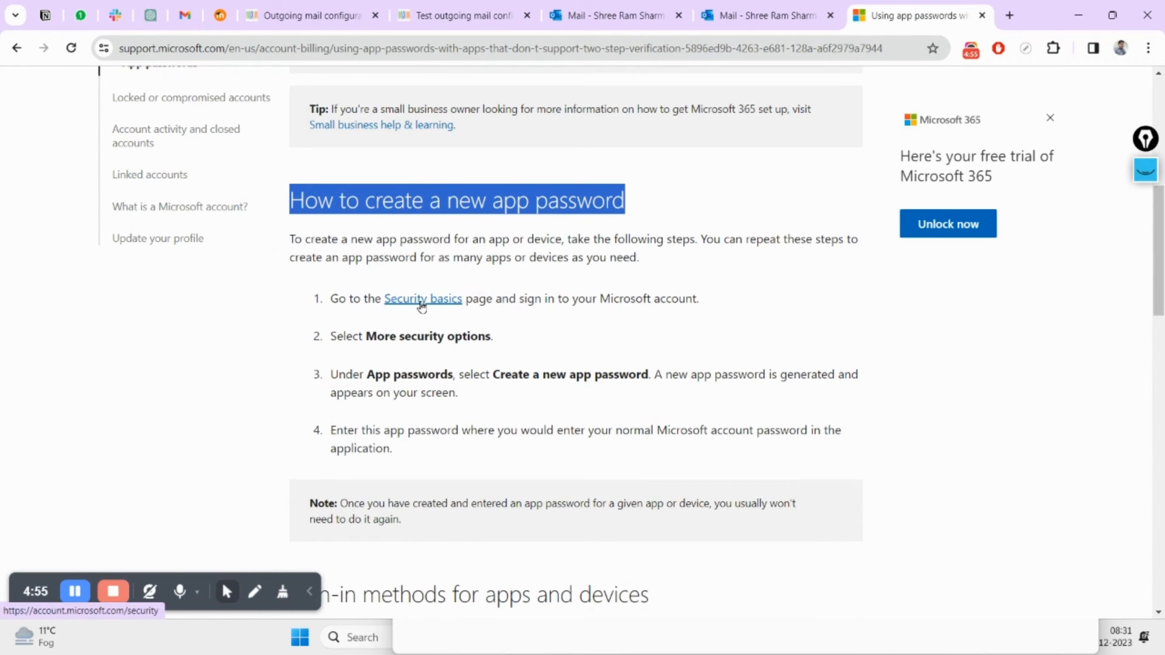
{"action": "mouse_move", "coordinate": [418, 297]}
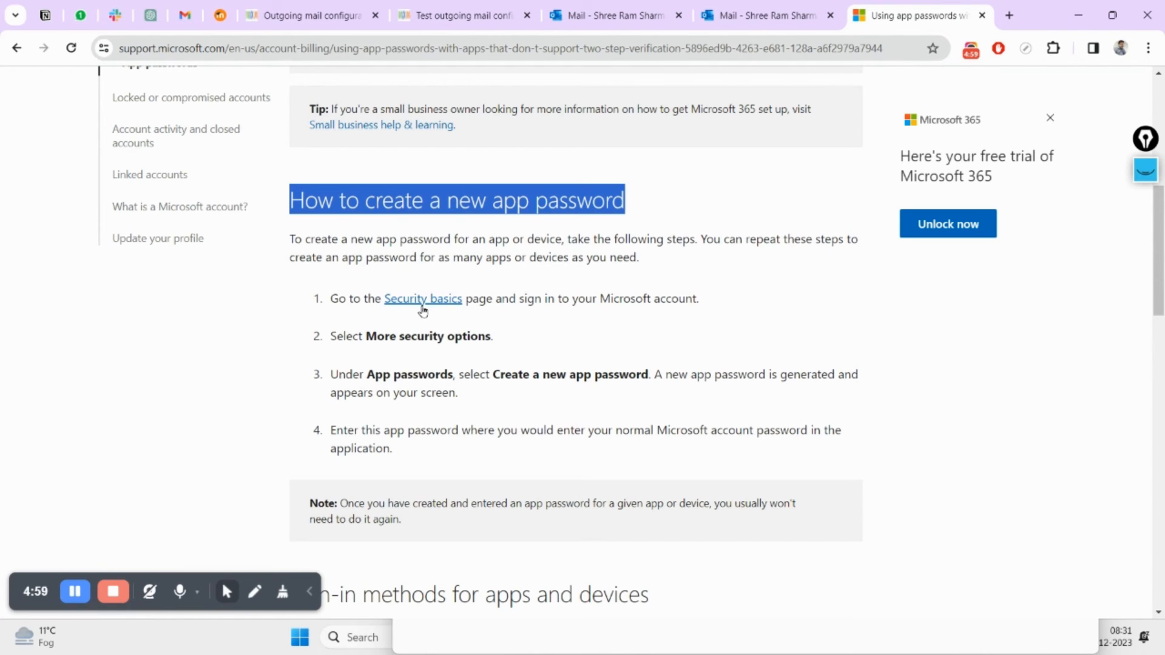
{"action": "mouse_move", "coordinate": [423, 311]}
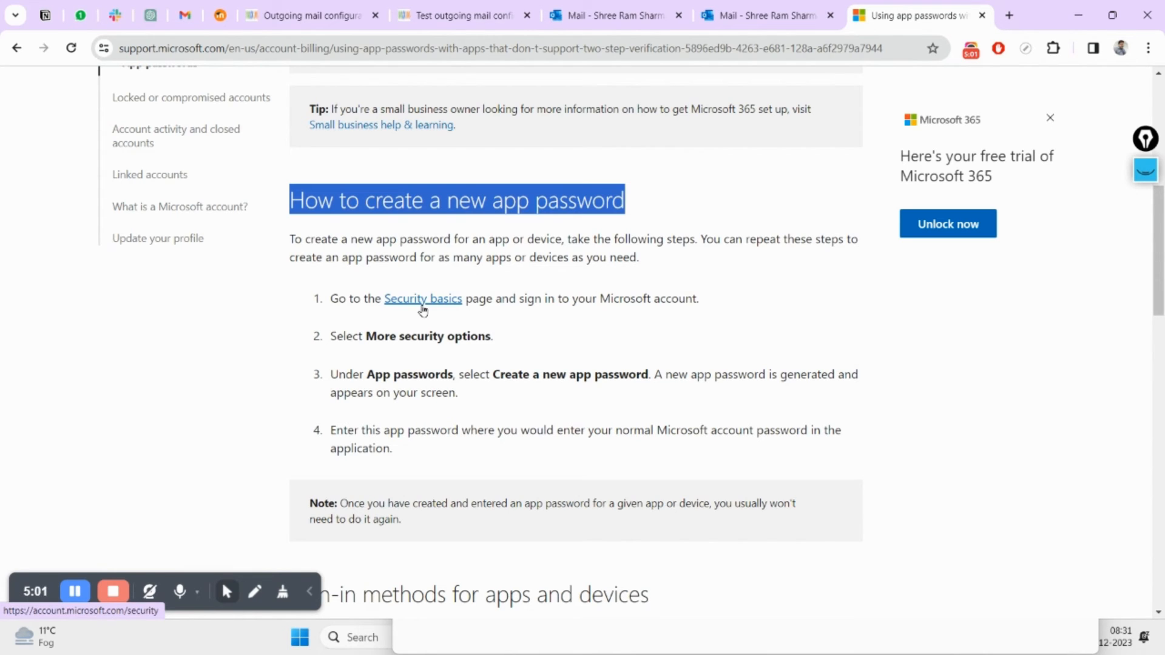
Sign in through Security basics and reach the advanced security options page
{"action": "left_click", "coordinate": [422, 298]}
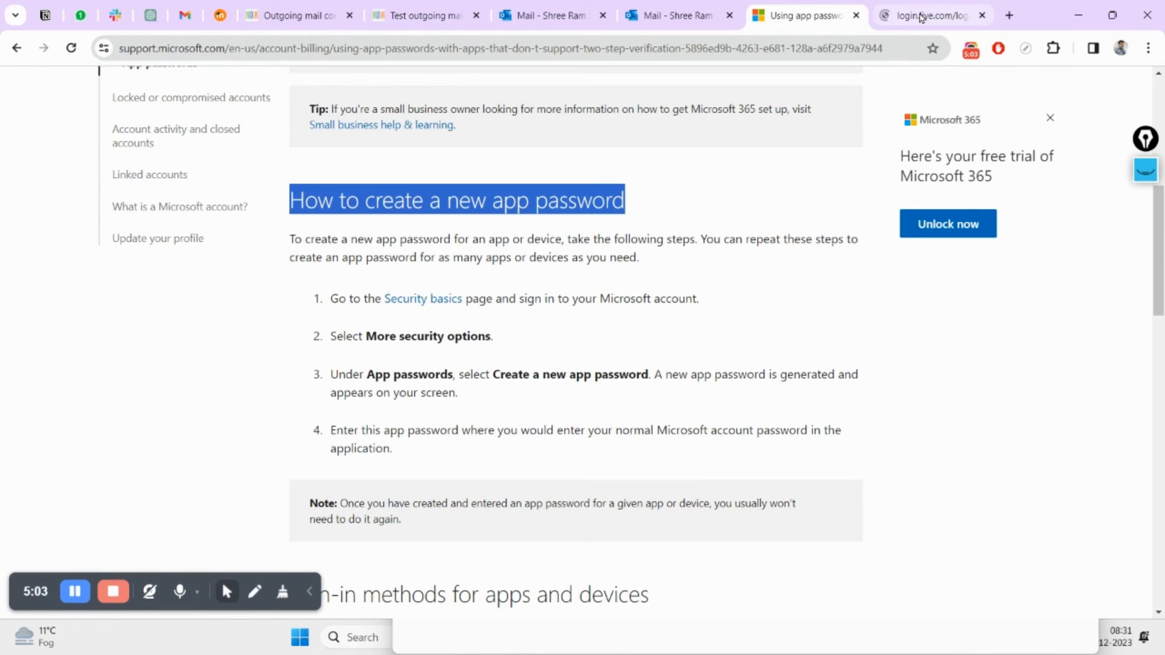
{"action": "left_click", "coordinate": [928, 16]}
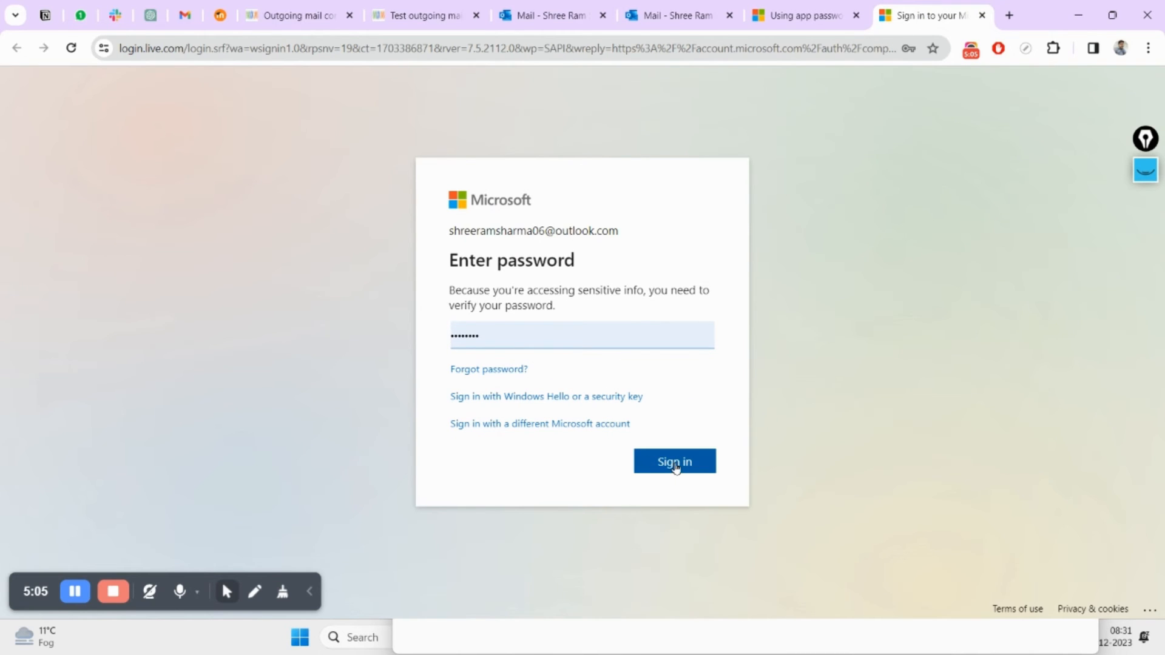
{"action": "left_click", "coordinate": [675, 461]}
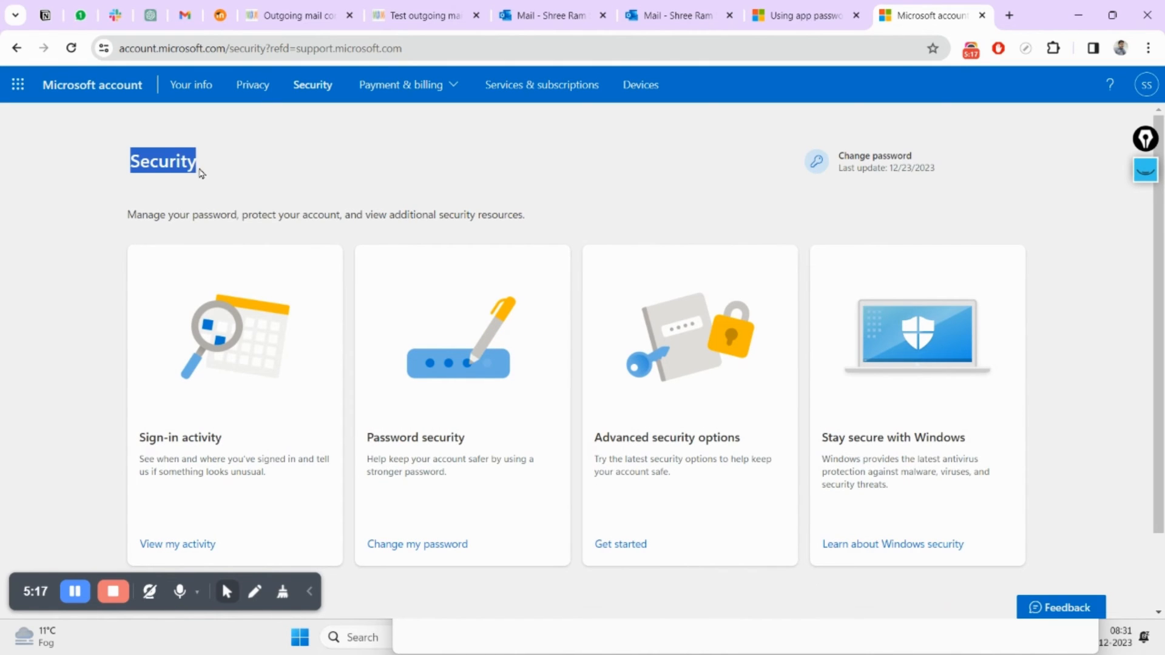
{"action": "left_click", "coordinate": [802, 15]}
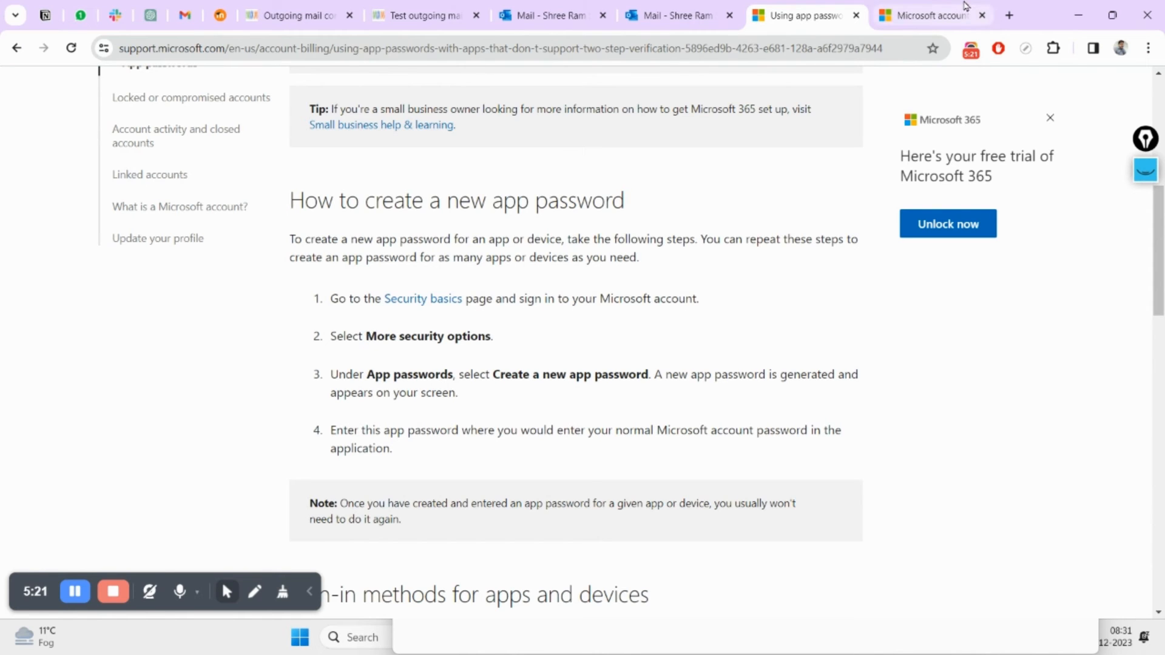
{"action": "left_click", "coordinate": [930, 16]}
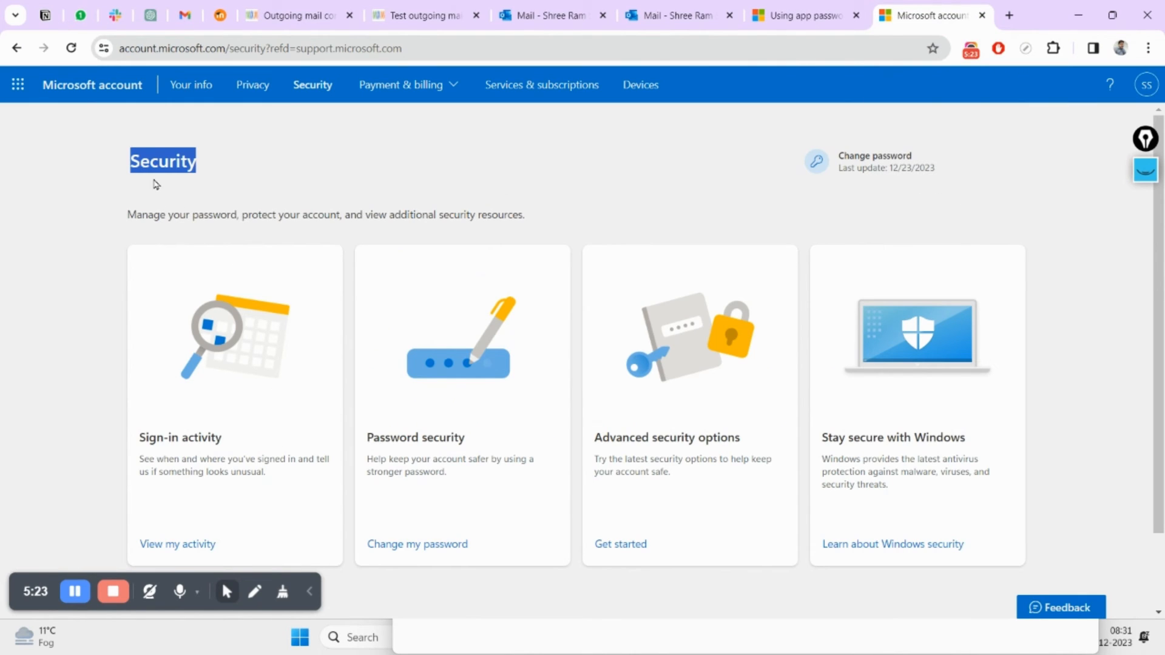
{"action": "mouse_move", "coordinate": [344, 230]}
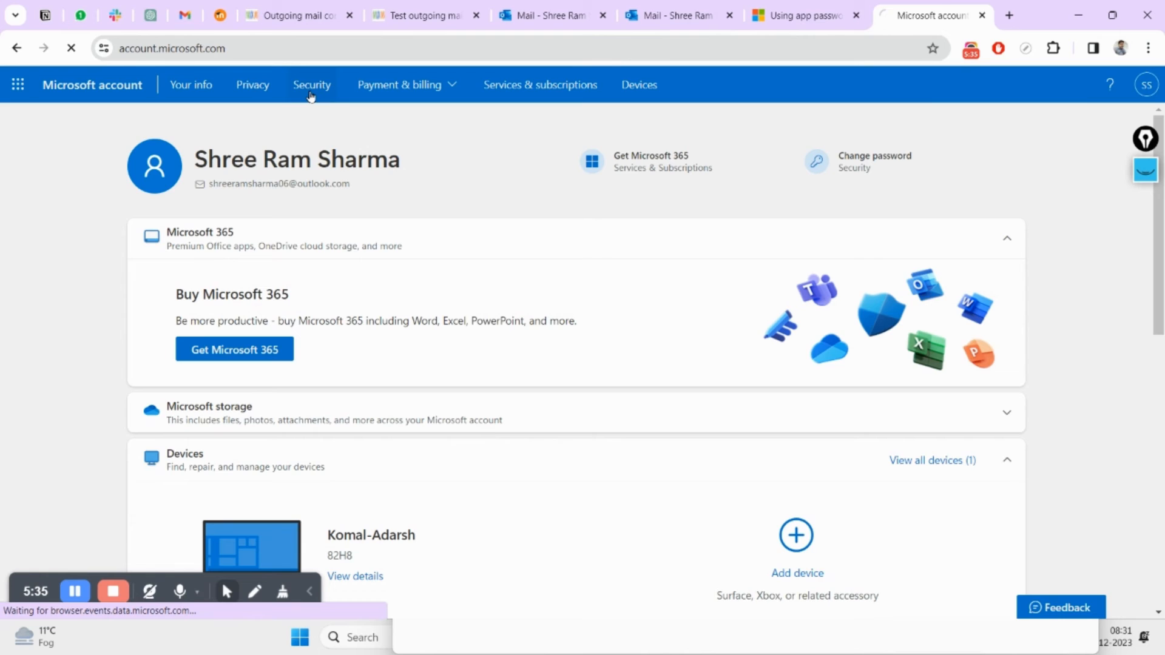
{"action": "left_click", "coordinate": [312, 85]}
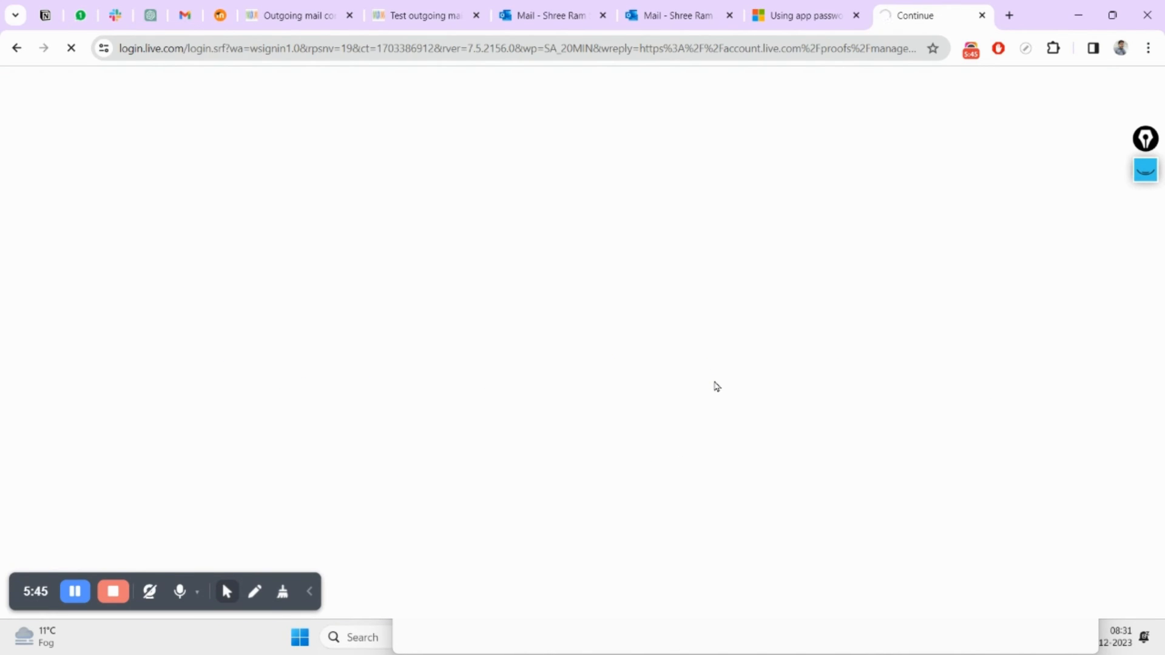
{"action": "mouse_move", "coordinate": [642, 276]}
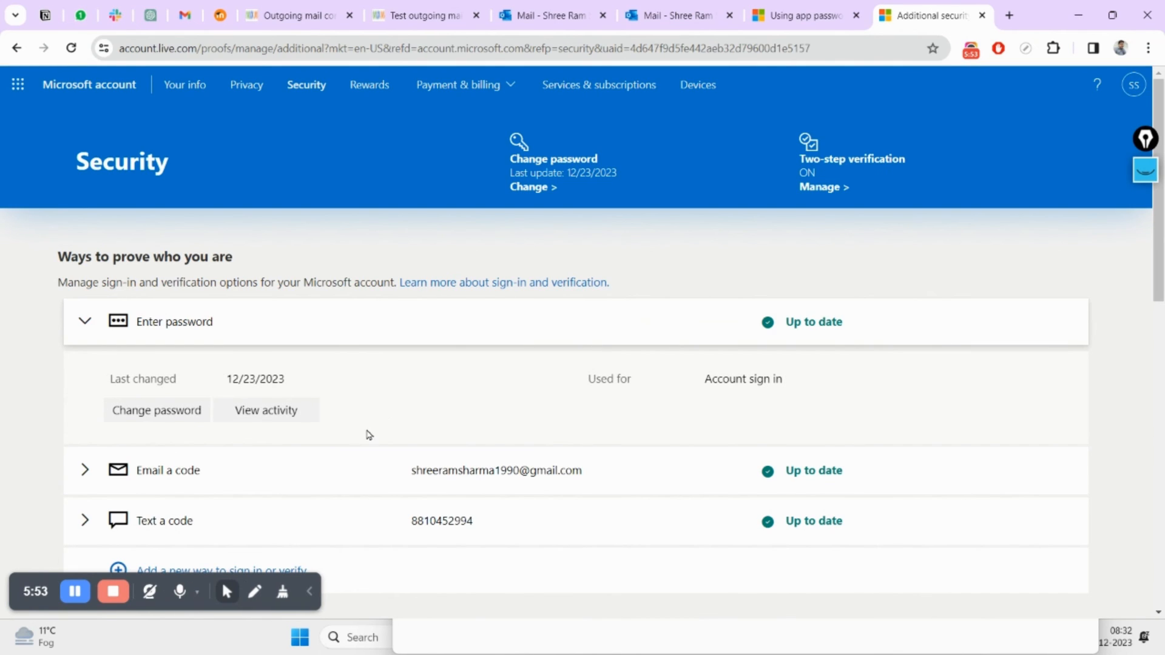
Collapse Enter password, highlight the App passwords heading, and return to the Moodle settings
{"action": "left_click", "coordinate": [84, 321]}
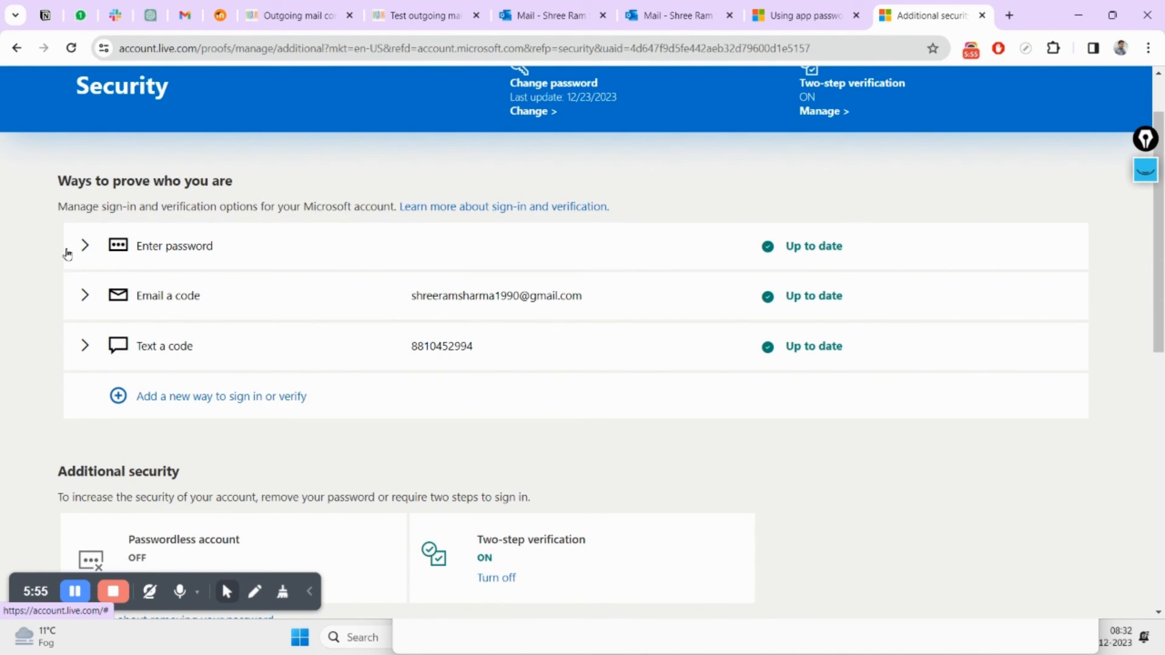
{"action": "mouse_move", "coordinate": [661, 402]}
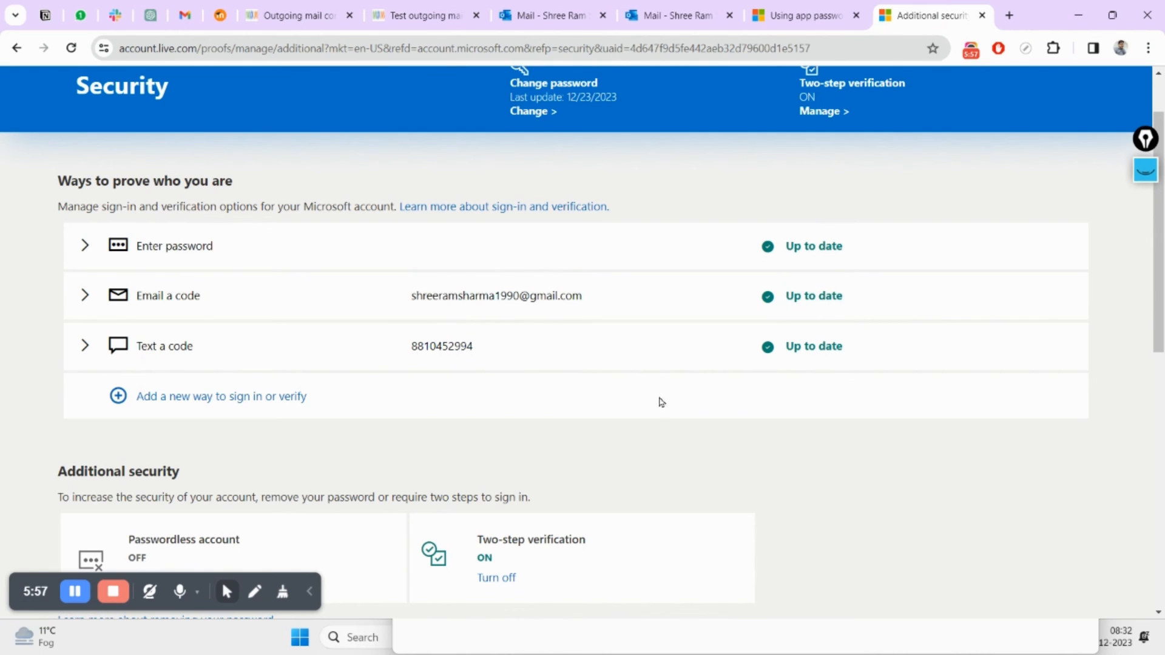
{"action": "scroll", "scroll_direction": "down", "scroll_amount": 3}
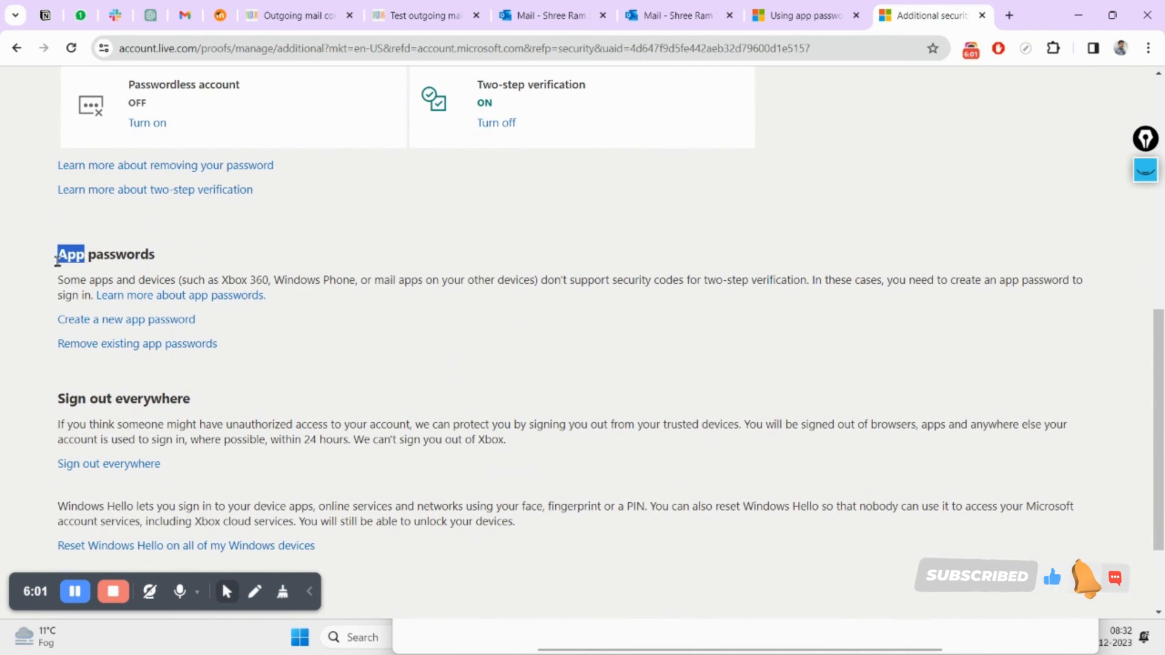
{"action": "double_click", "coordinate": [119, 255]}
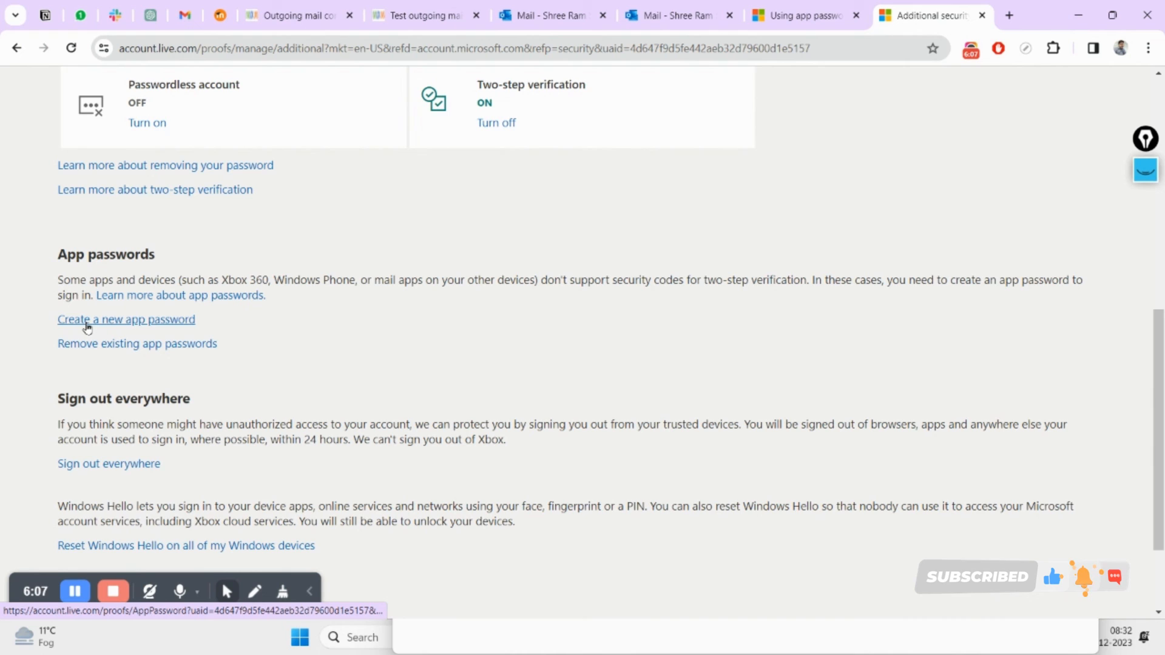
{"action": "mouse_move", "coordinate": [234, 329]}
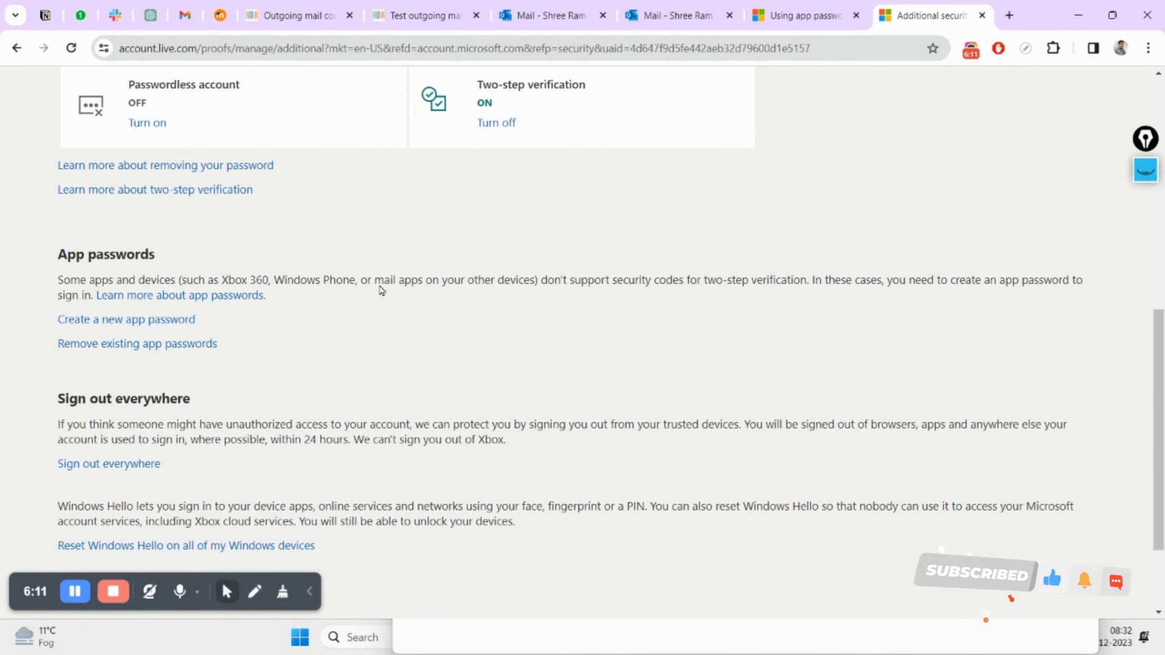
{"action": "mouse_move", "coordinate": [497, 270]}
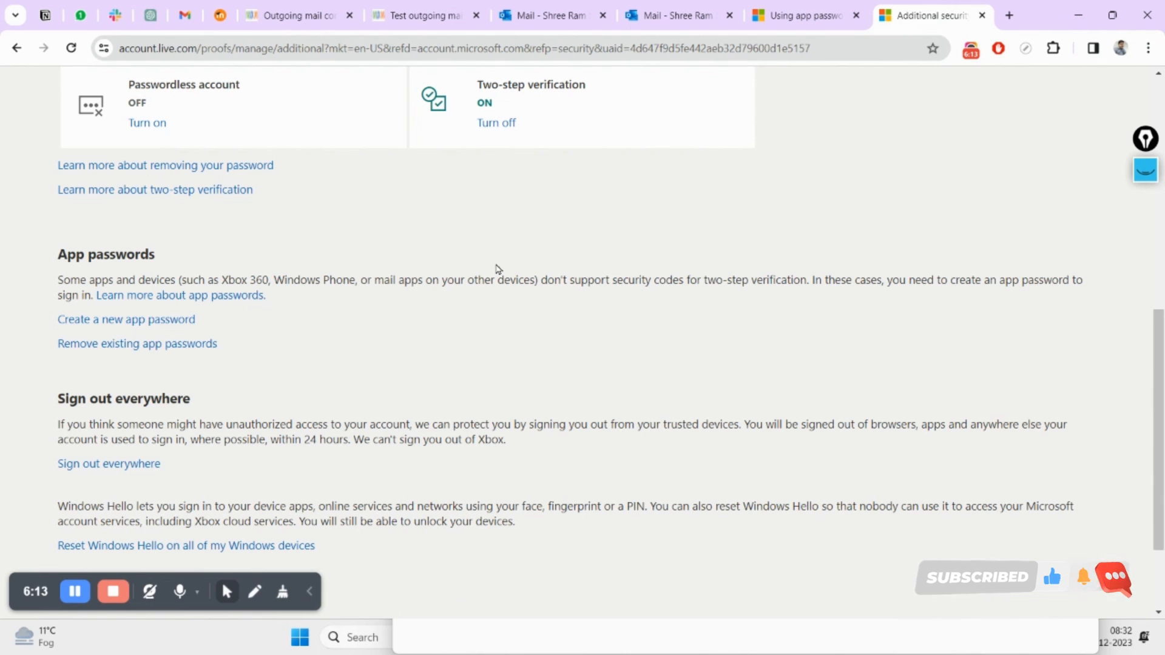
{"action": "left_click", "coordinate": [297, 16]}
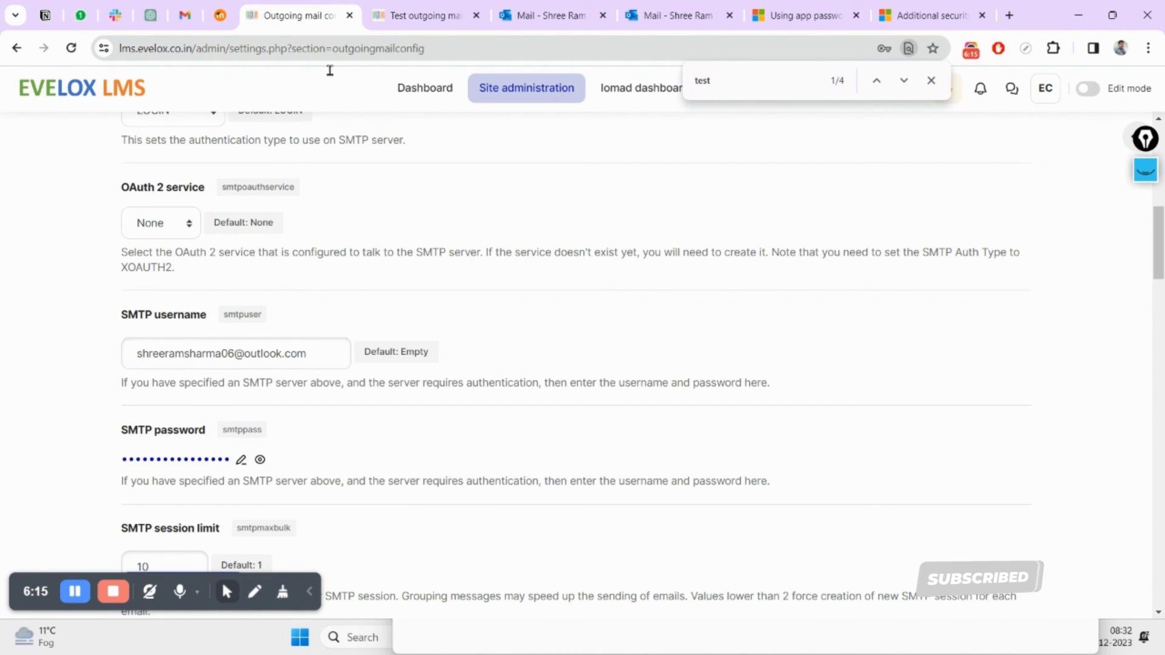
{"action": "scroll", "scroll_direction": "down", "scroll_amount": 3}
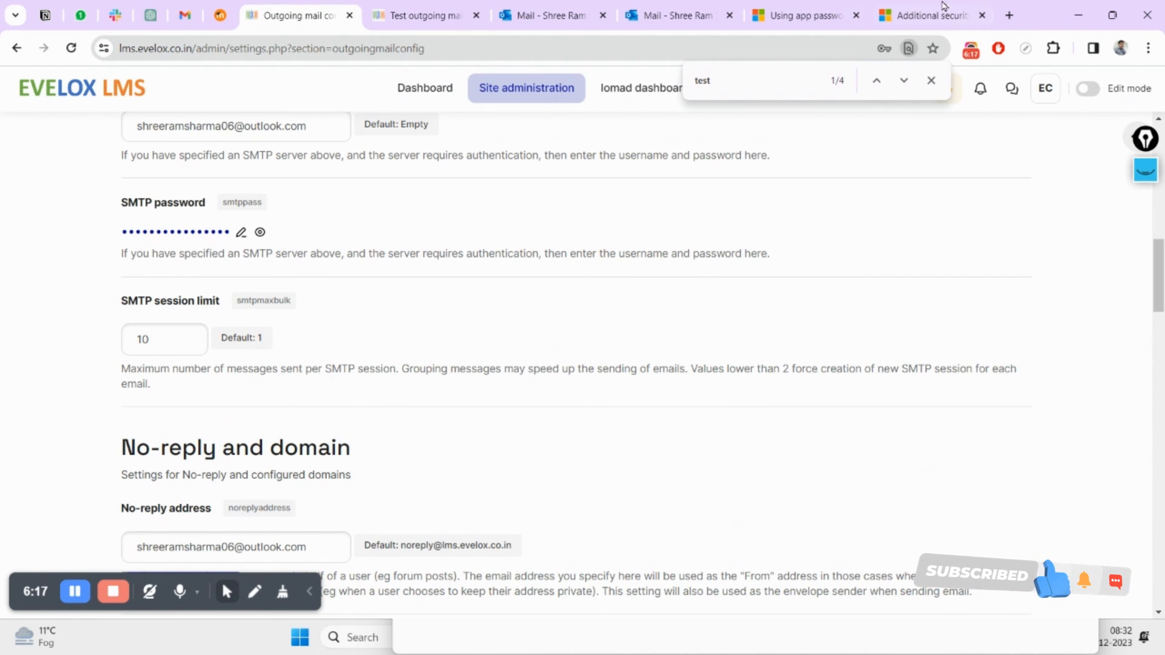
{"action": "left_click", "coordinate": [928, 15]}
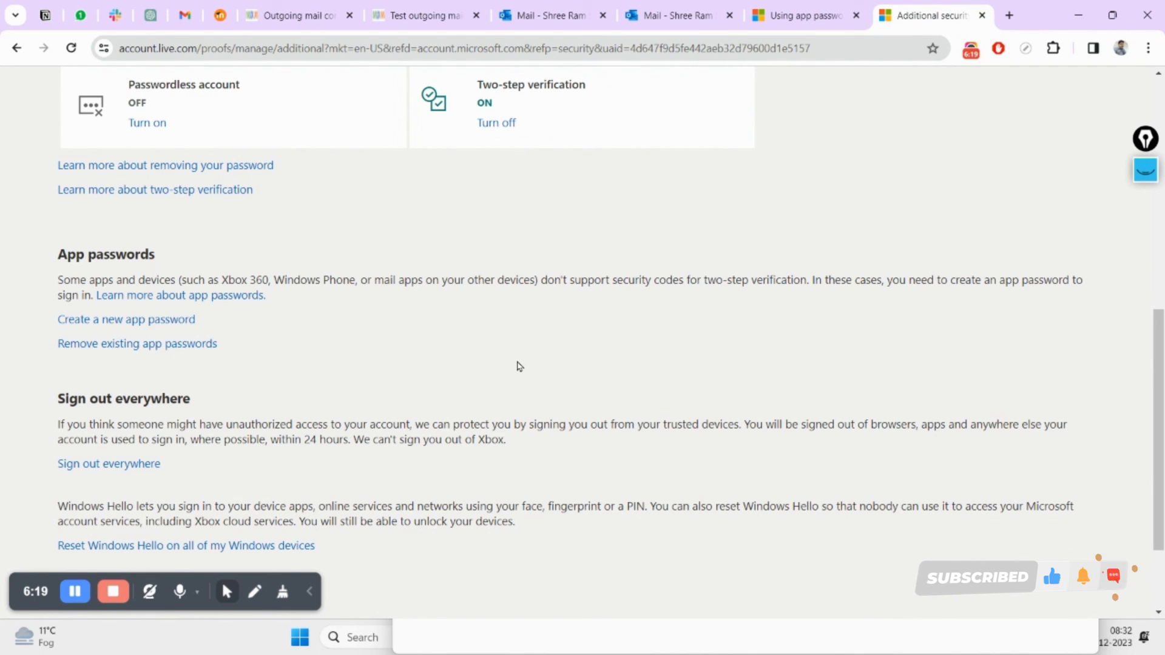
{"action": "mouse_move", "coordinate": [570, 355]}
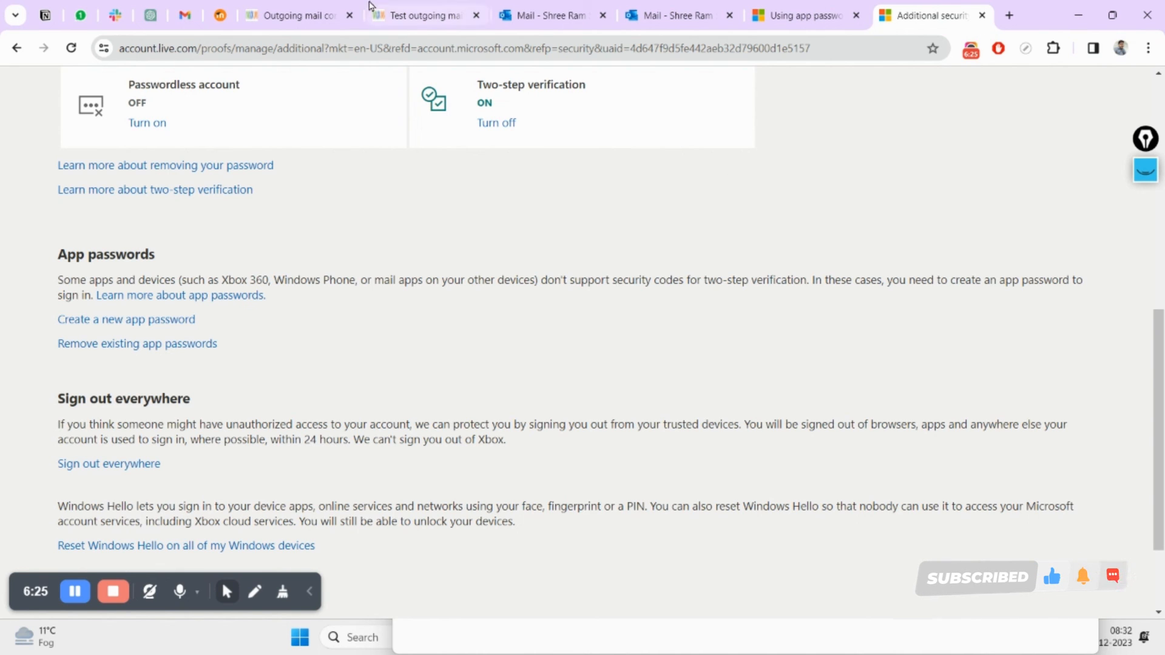
{"action": "mouse_move", "coordinate": [796, 15]}
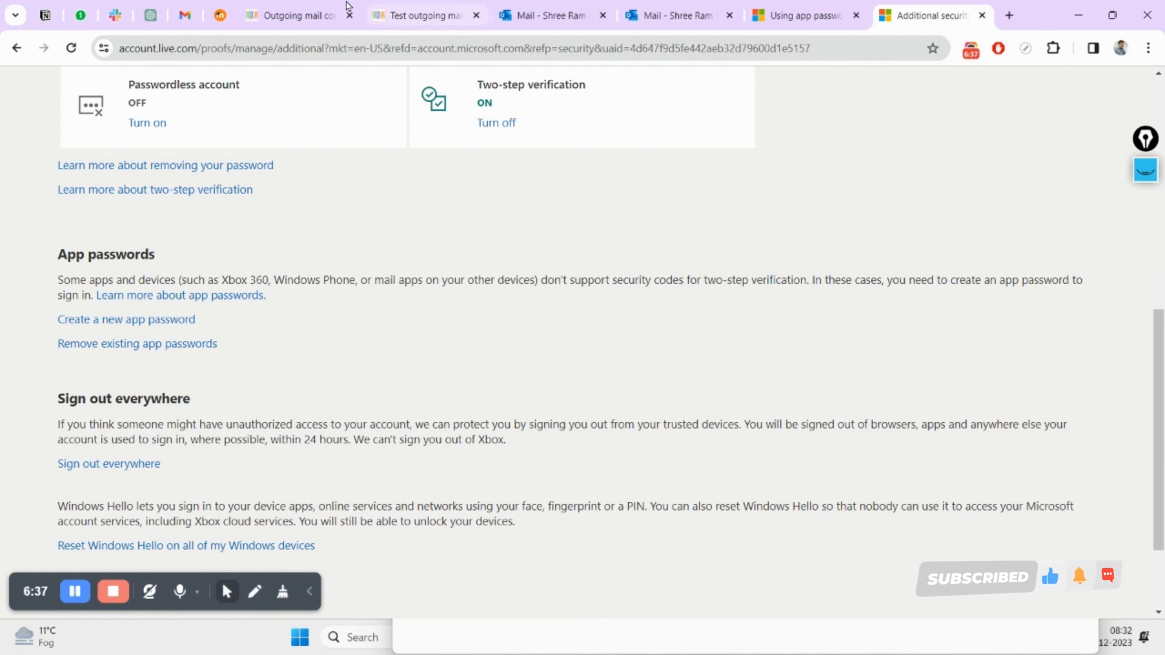
{"action": "left_click", "coordinate": [296, 15]}
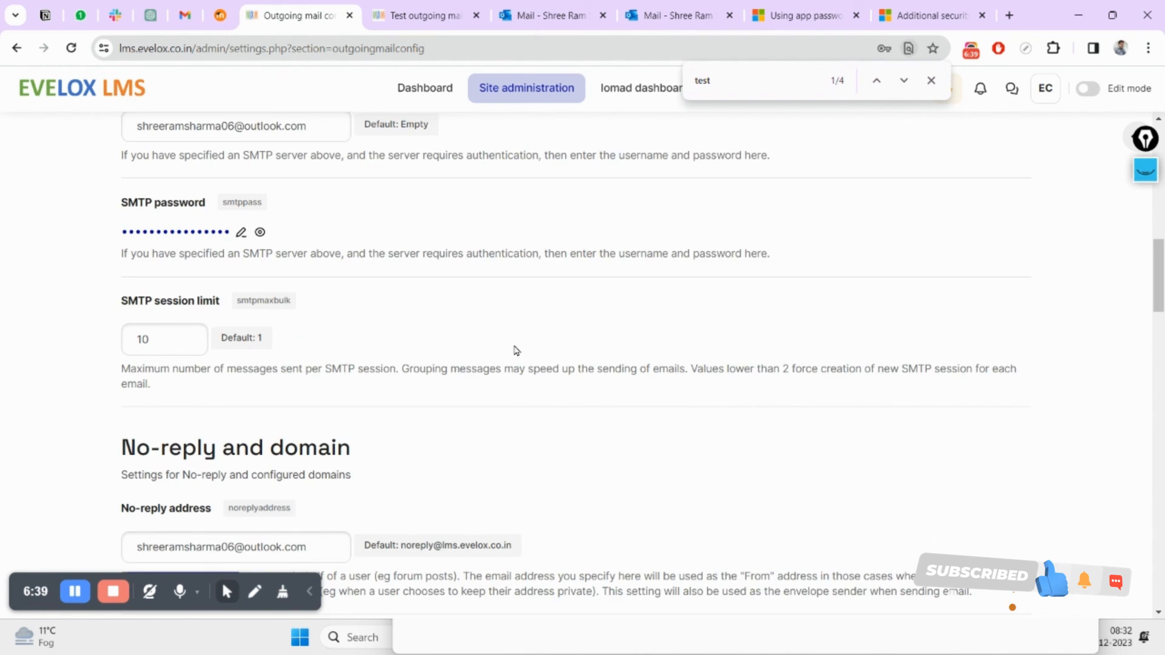
{"action": "scroll", "scroll_direction": "up", "scroll_amount": 3}
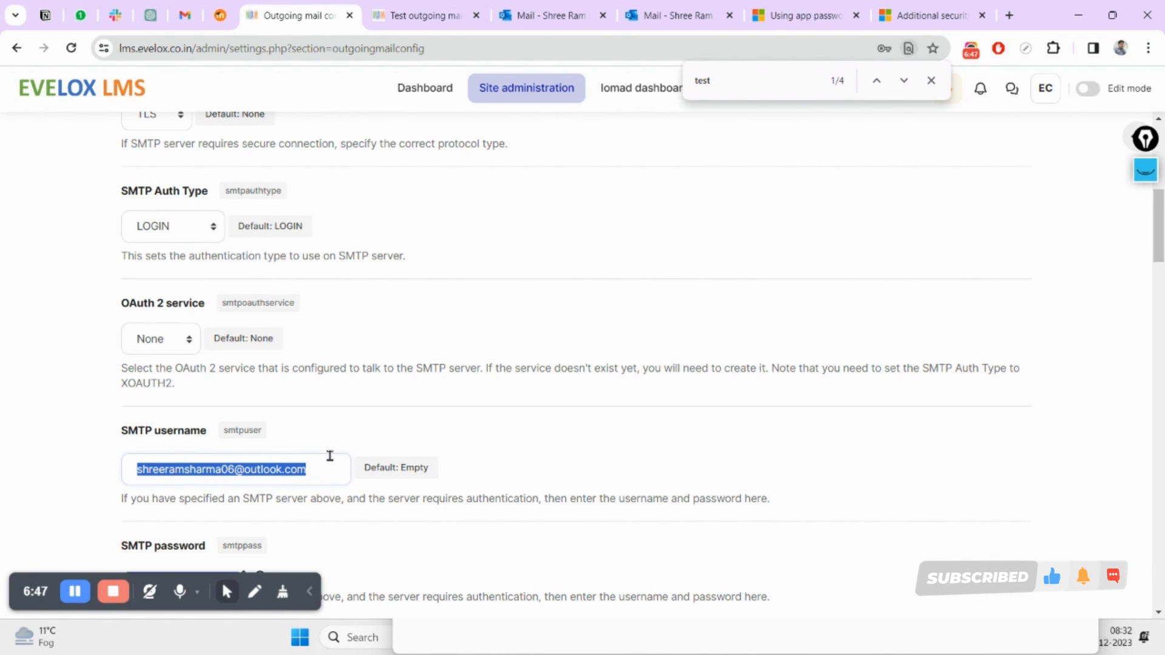
{"action": "mouse_move", "coordinate": [582, 359]}
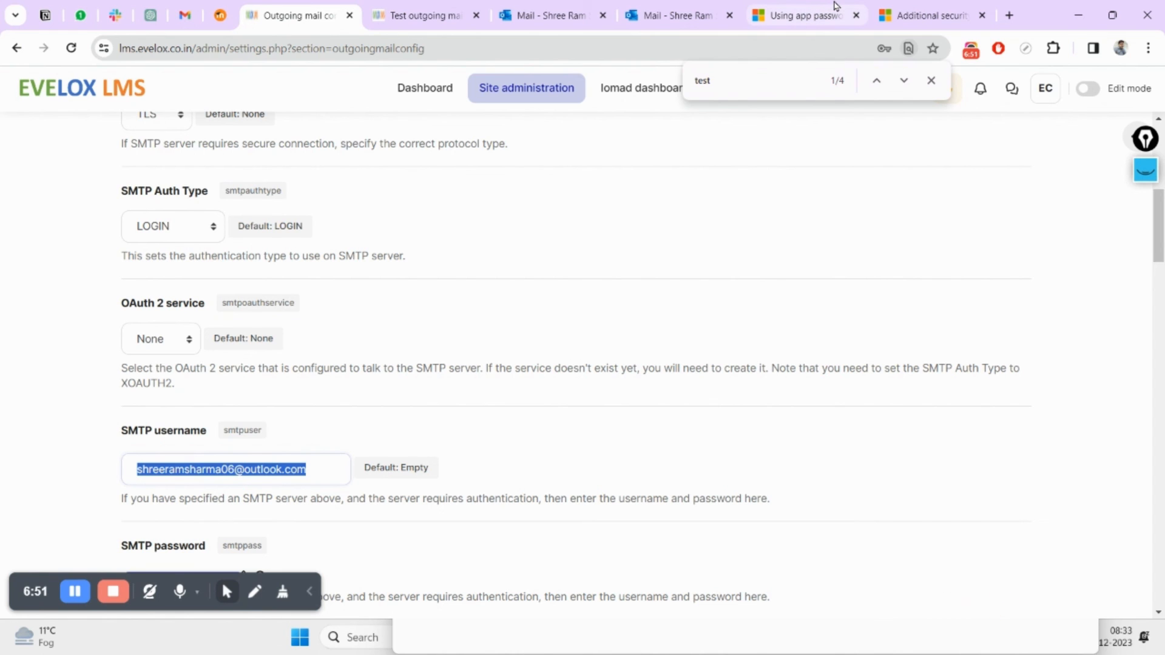
{"action": "mouse_move", "coordinate": [538, 426]}
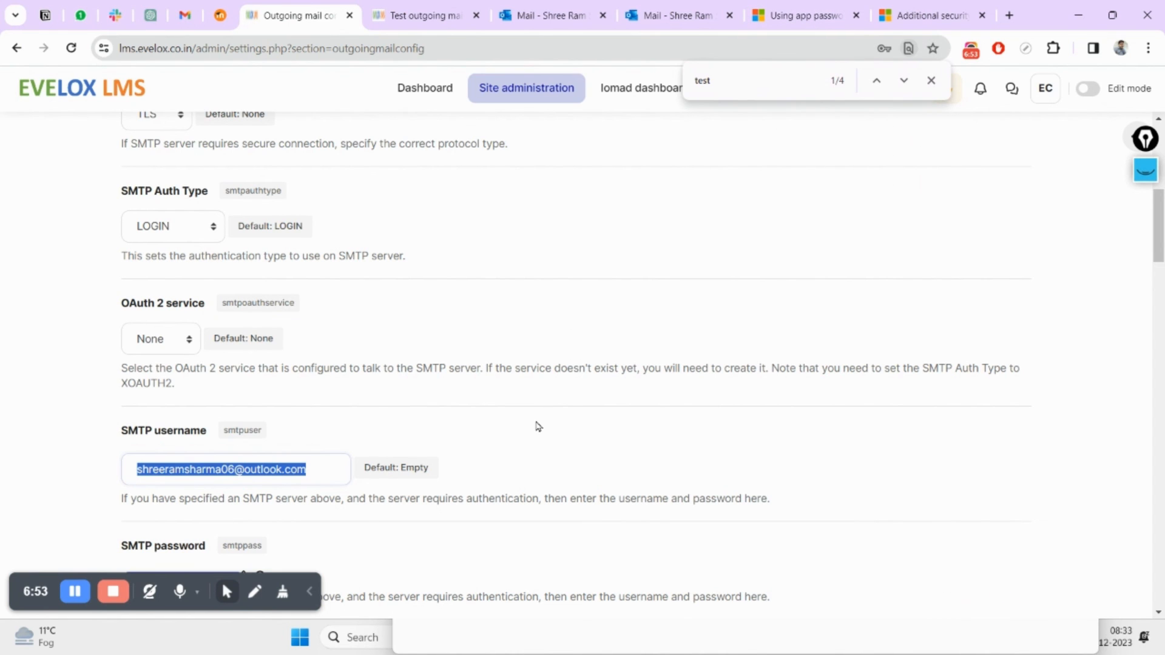